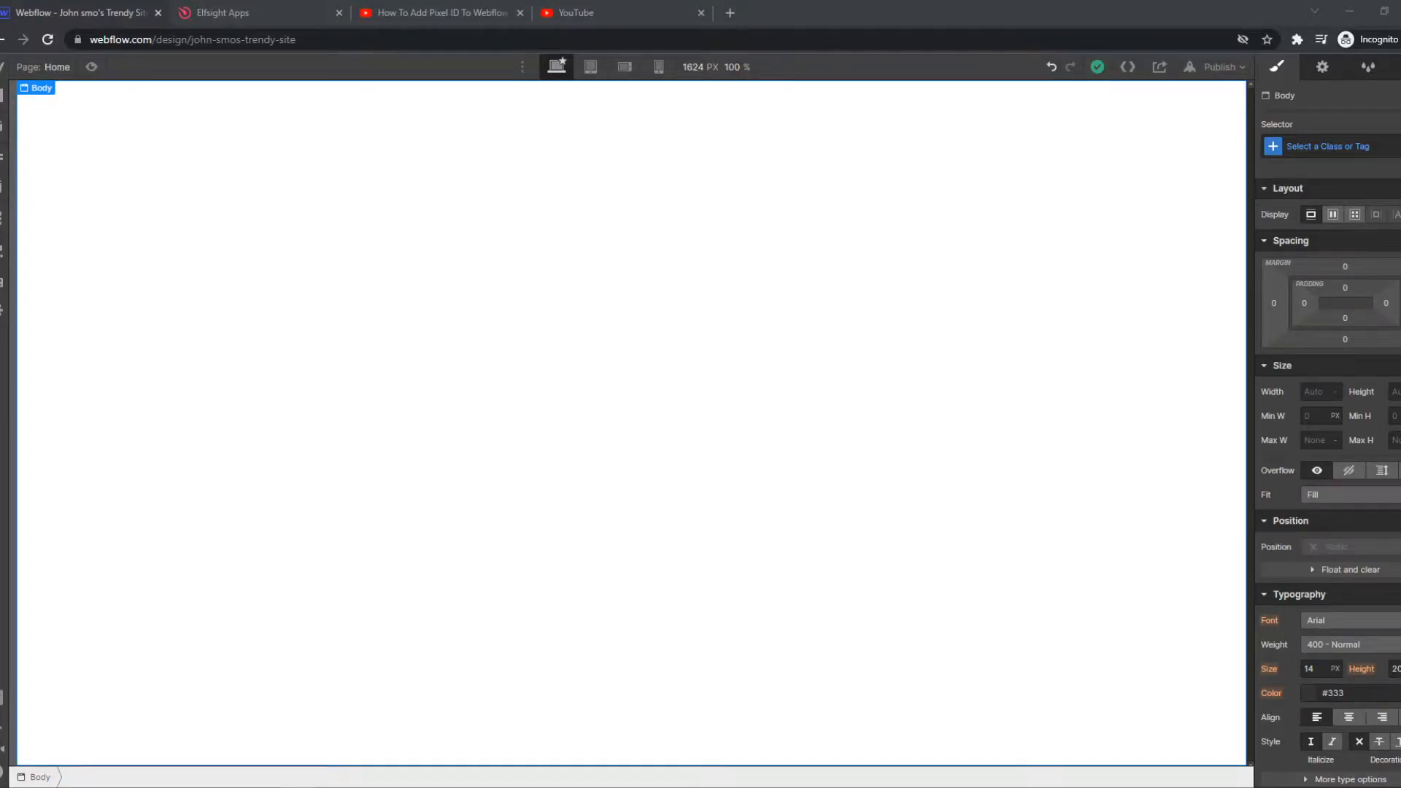
mouse_move(456, 286)
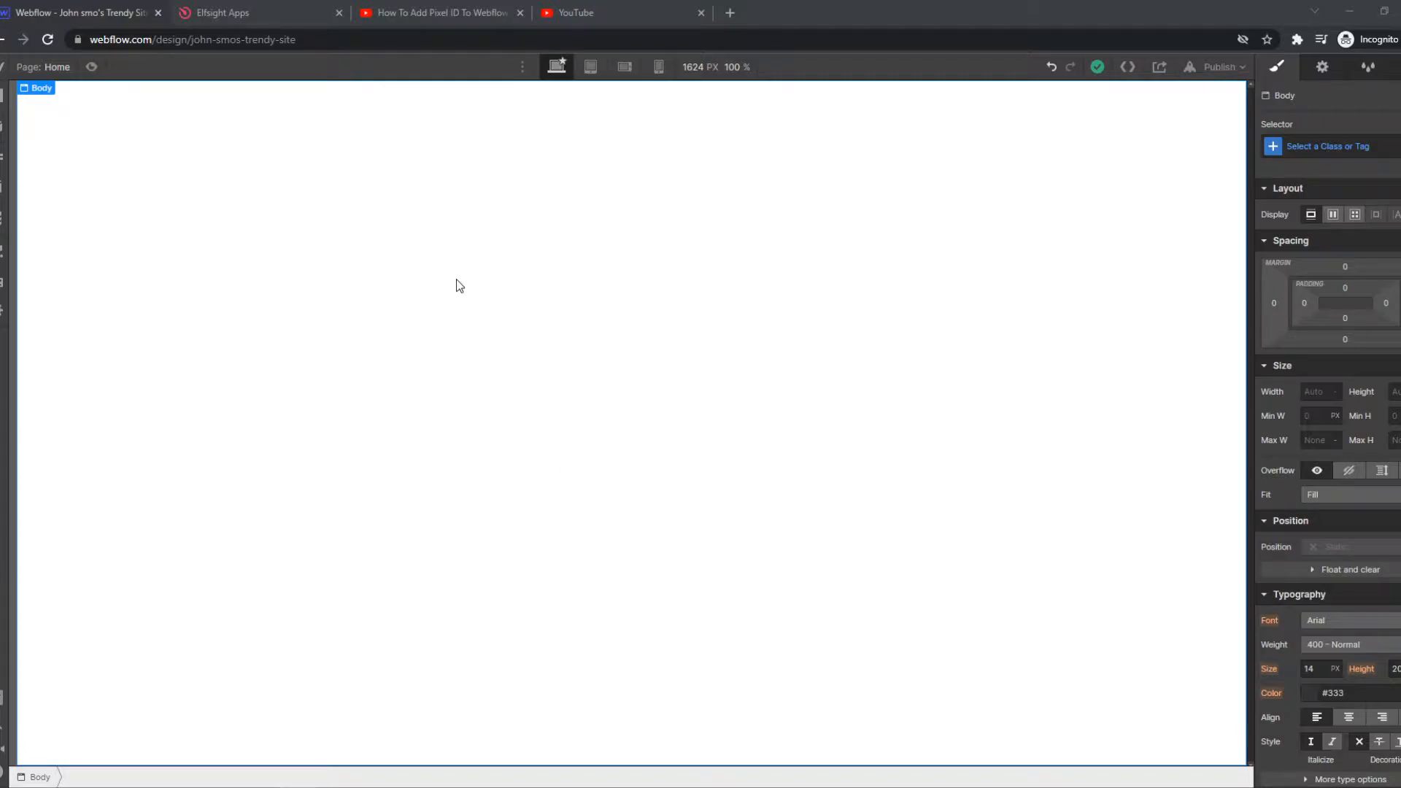
mouse_move(436, 341)
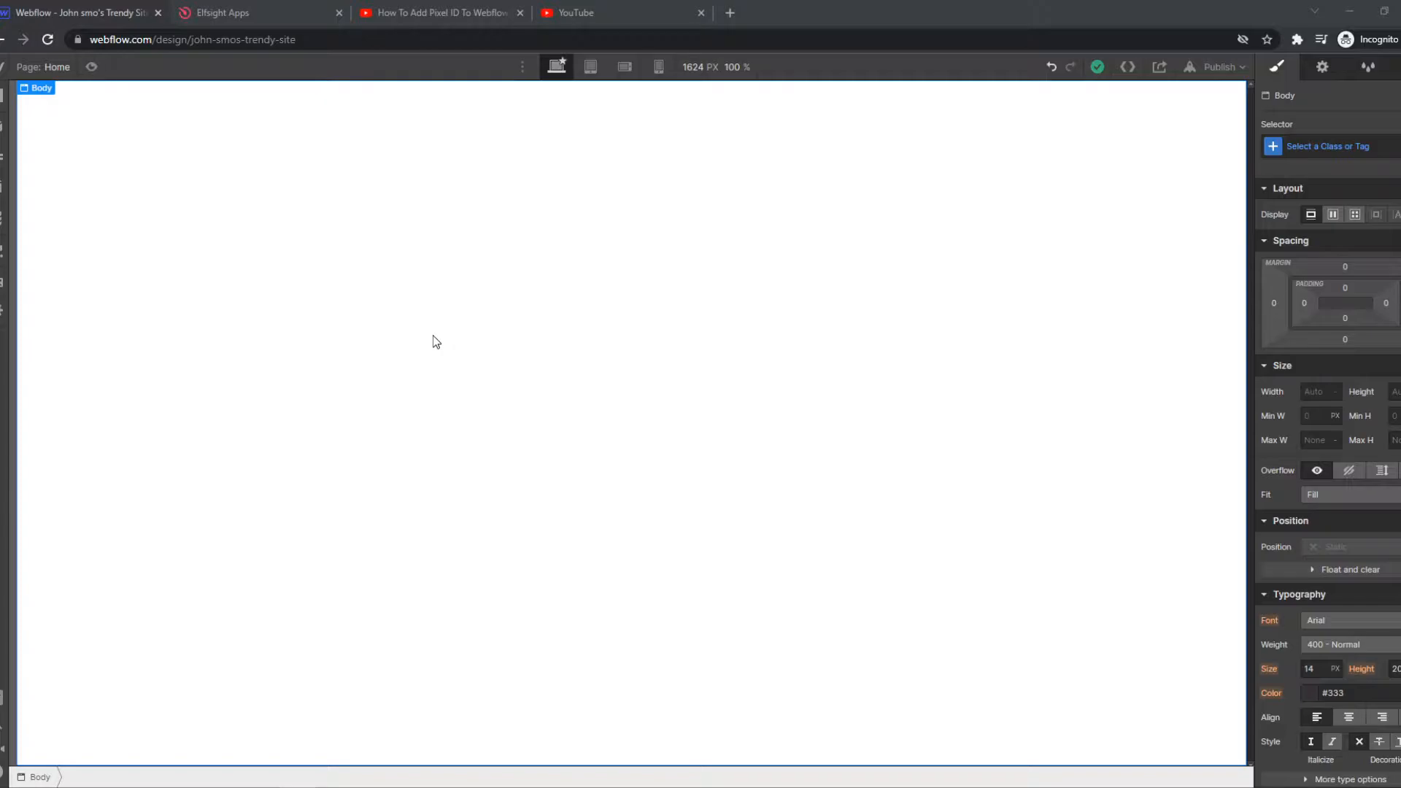
mouse_move(401, 307)
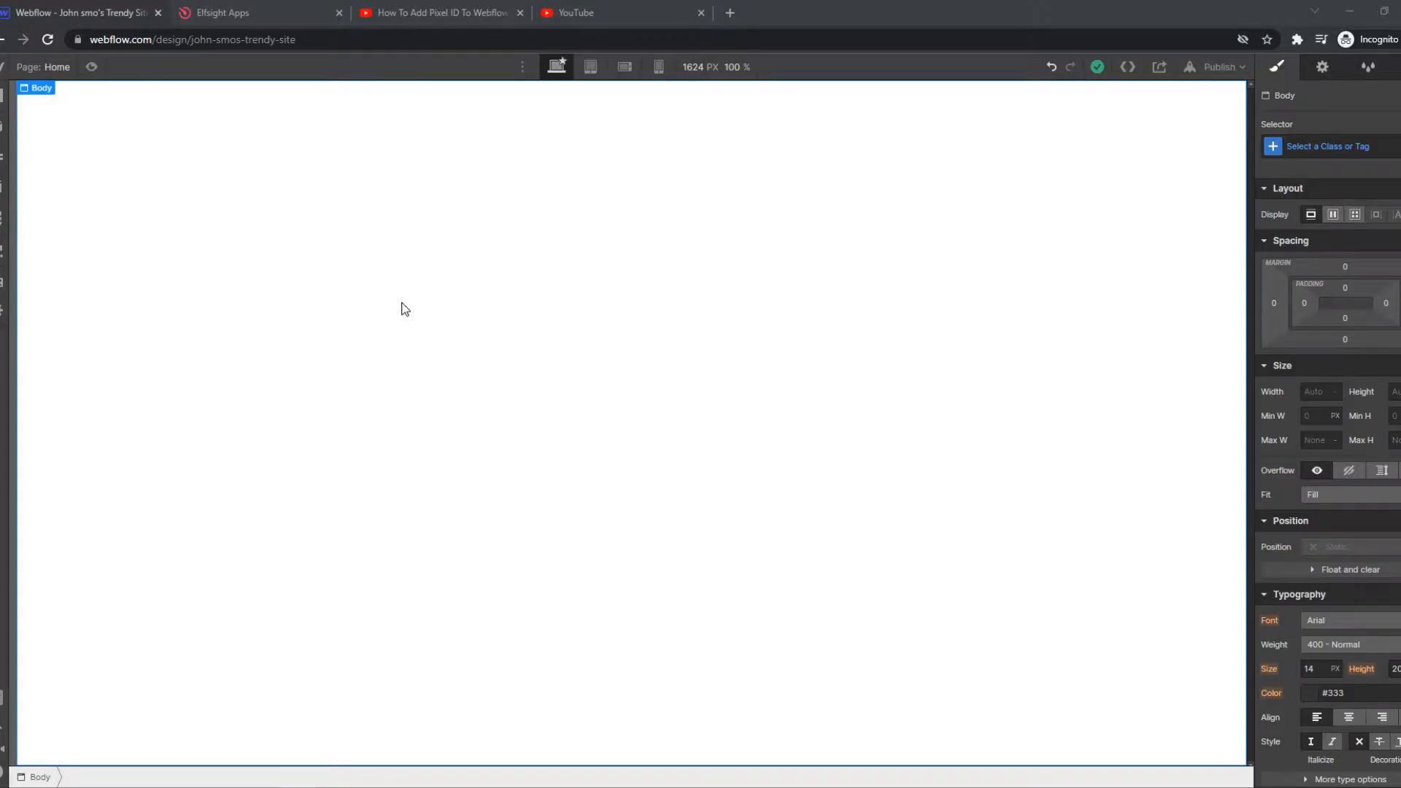
- Find the Popup app via 'pop up' search and preview the Sale Notification and Announcement templates
left_click(228, 13)
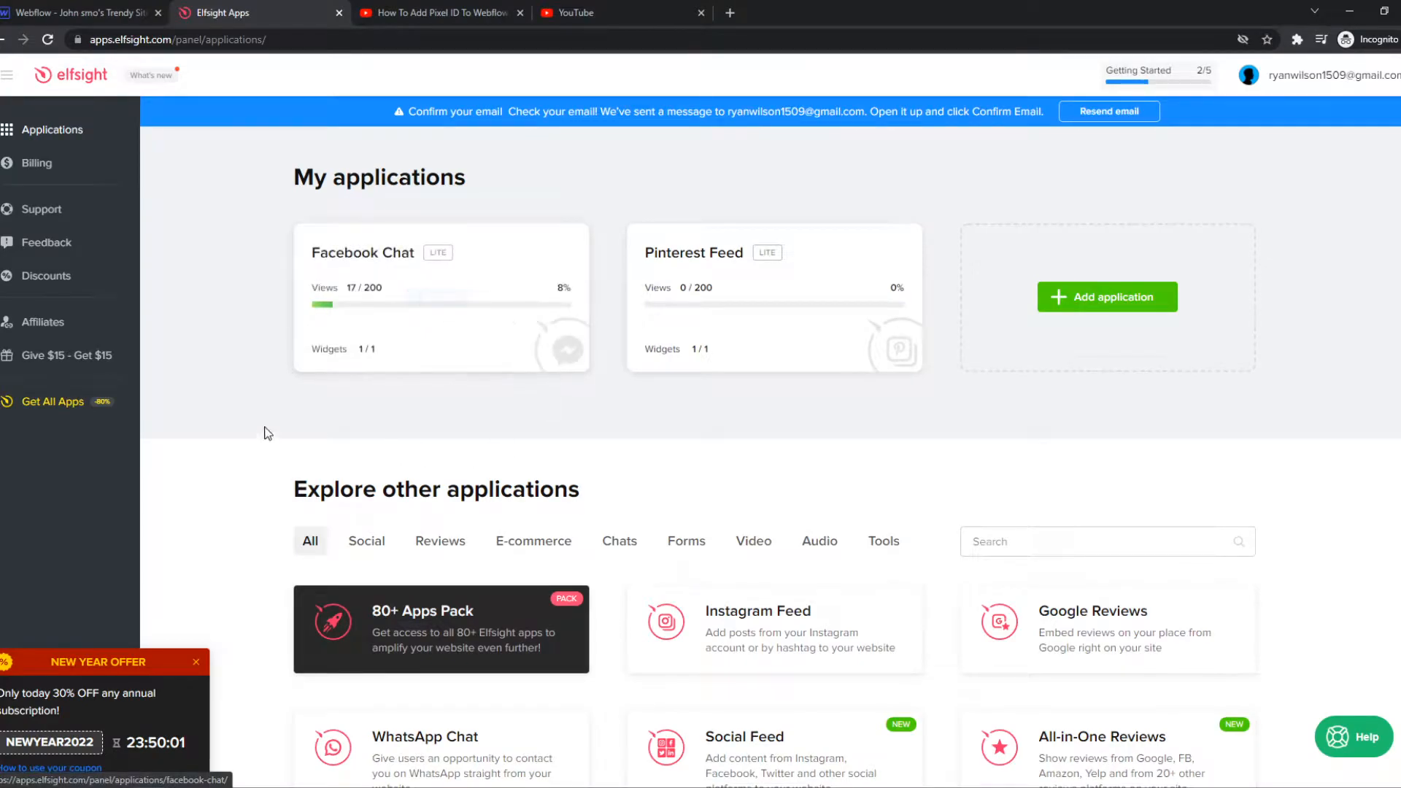
mouse_move(536, 426)
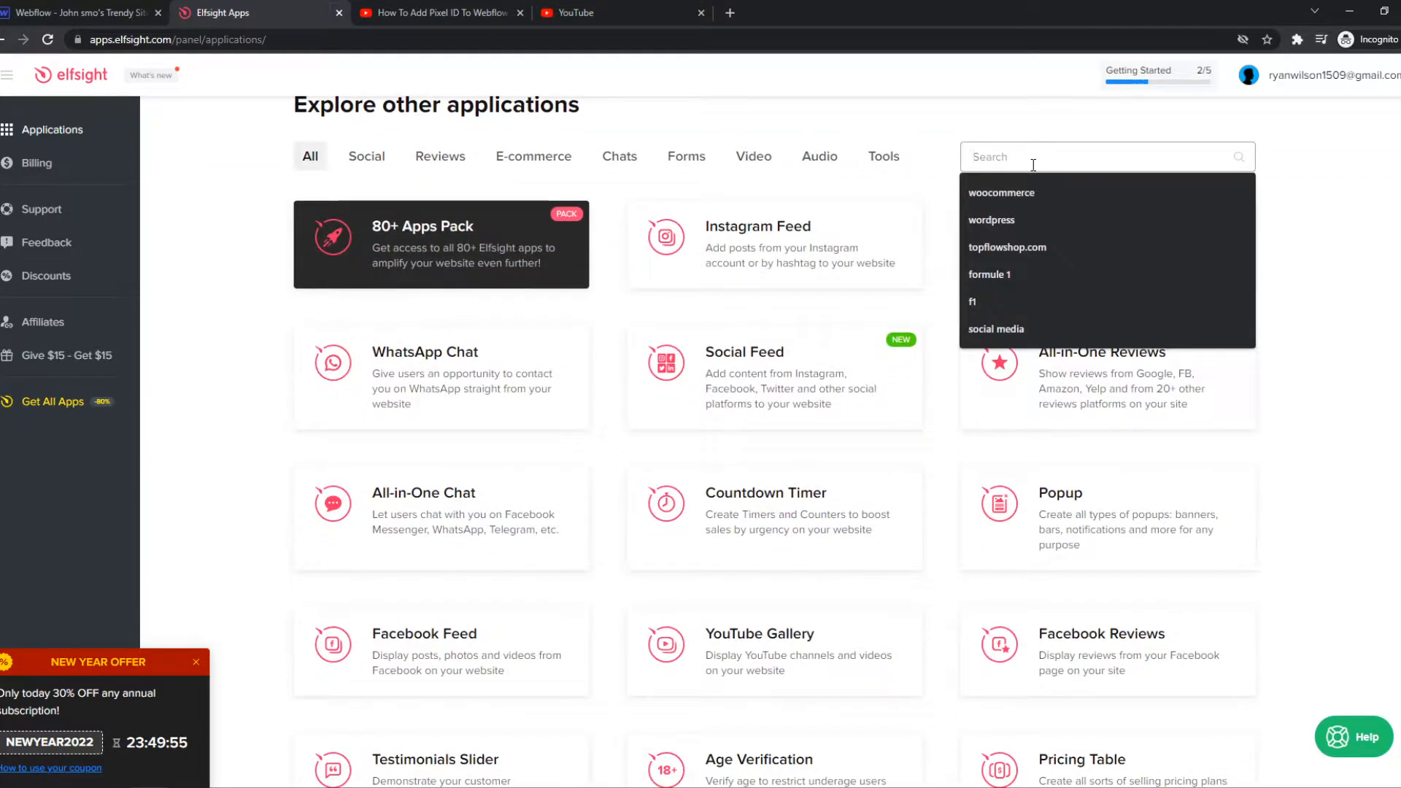
type("pop up")
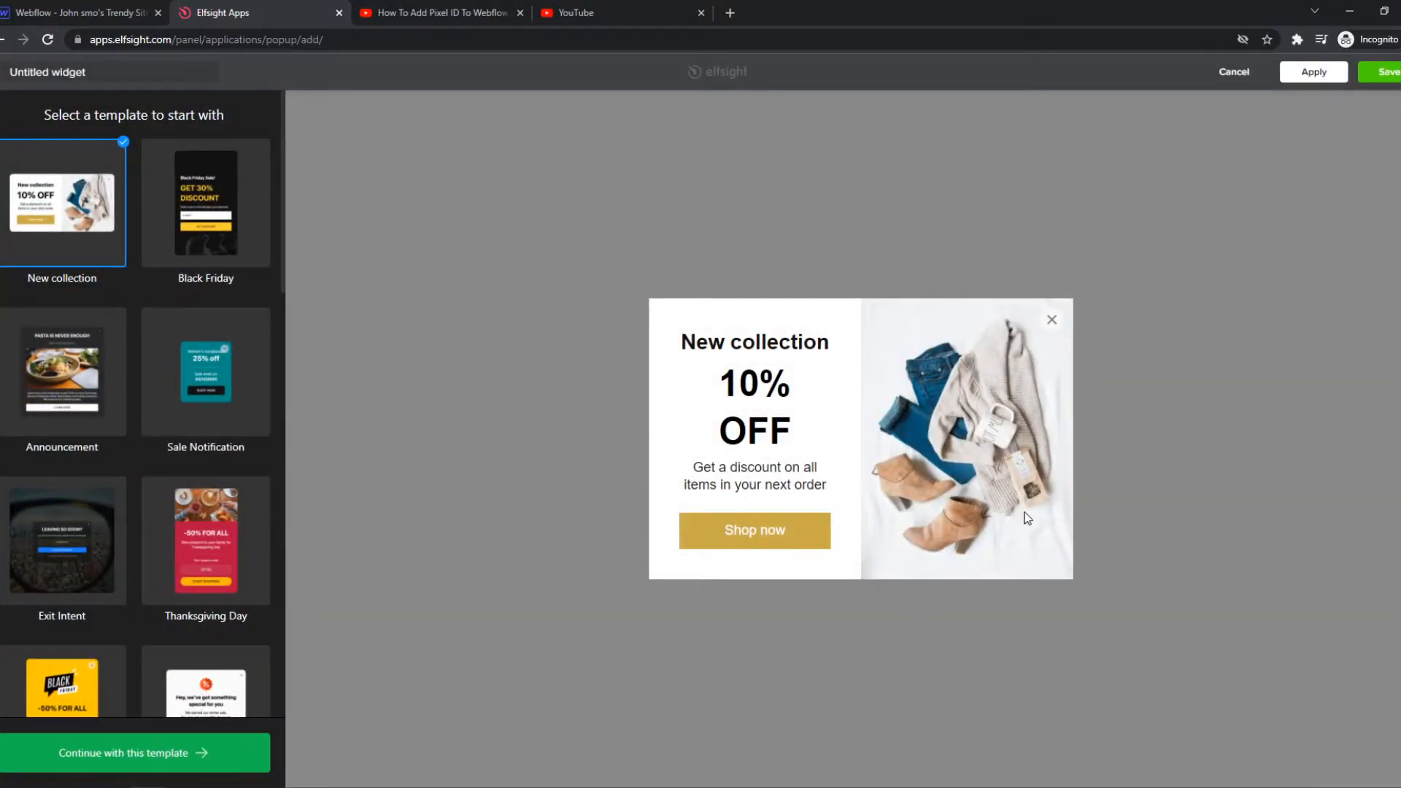
left_click(204, 371)
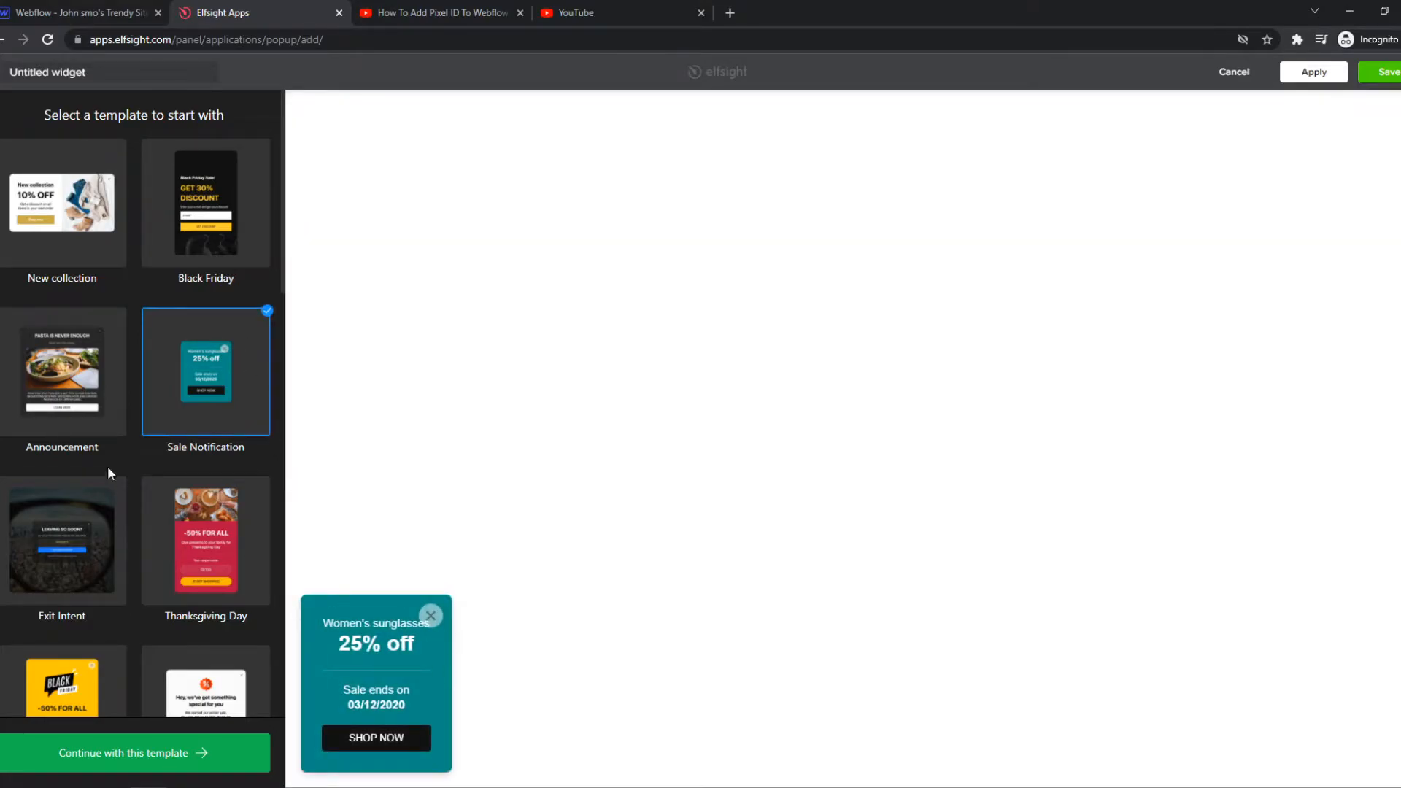
left_click(62, 372)
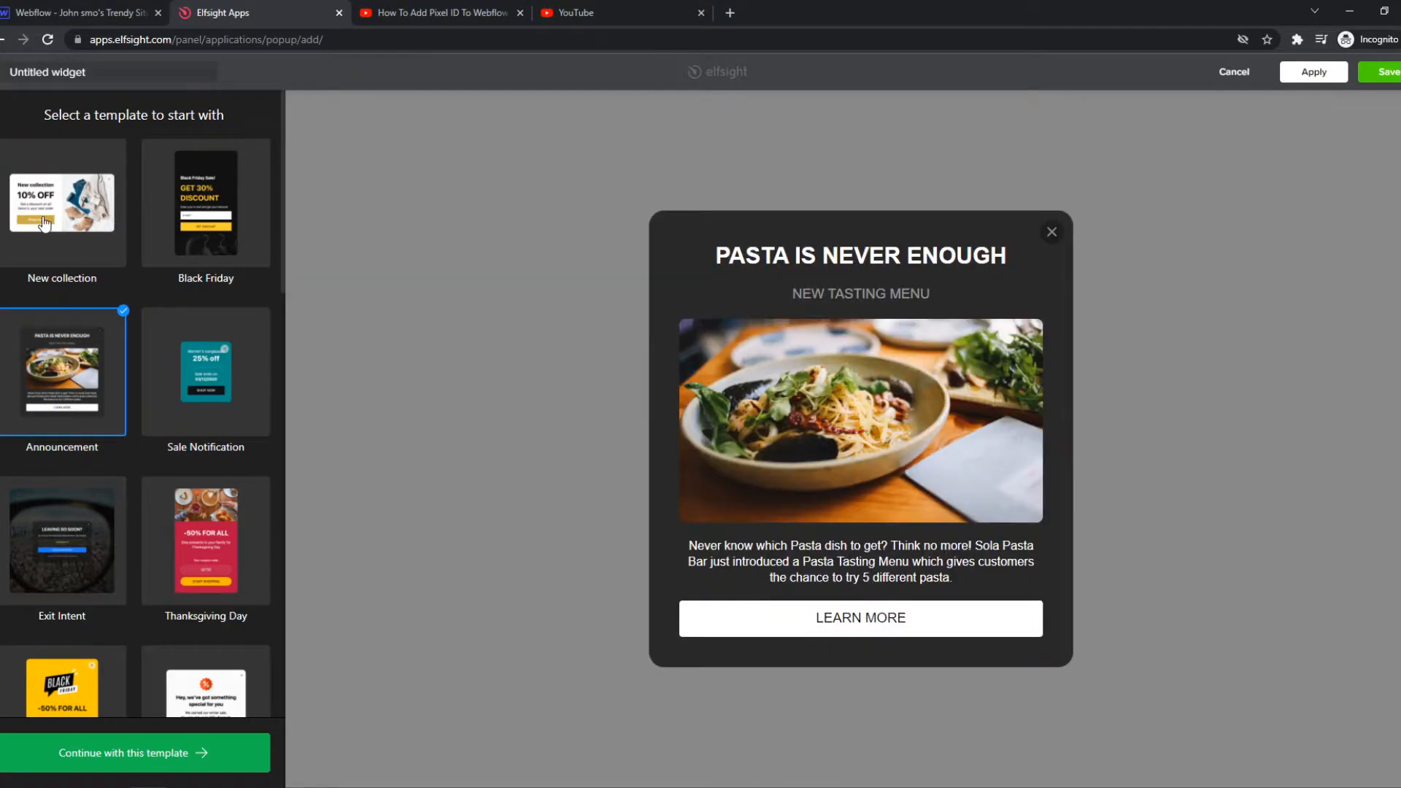
- Build from the New collection template and give the popup a black background
left_click(135, 753)
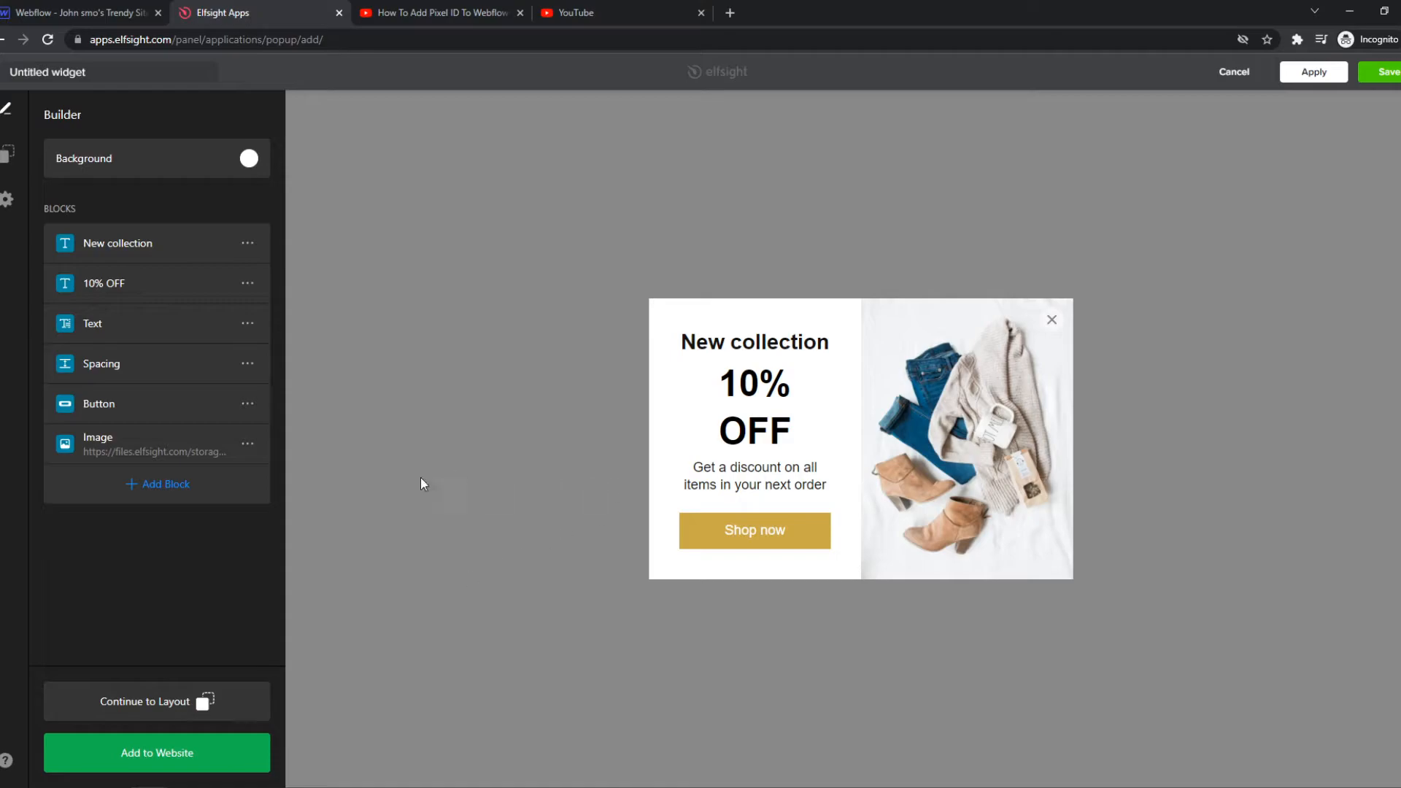
mouse_move(178, 231)
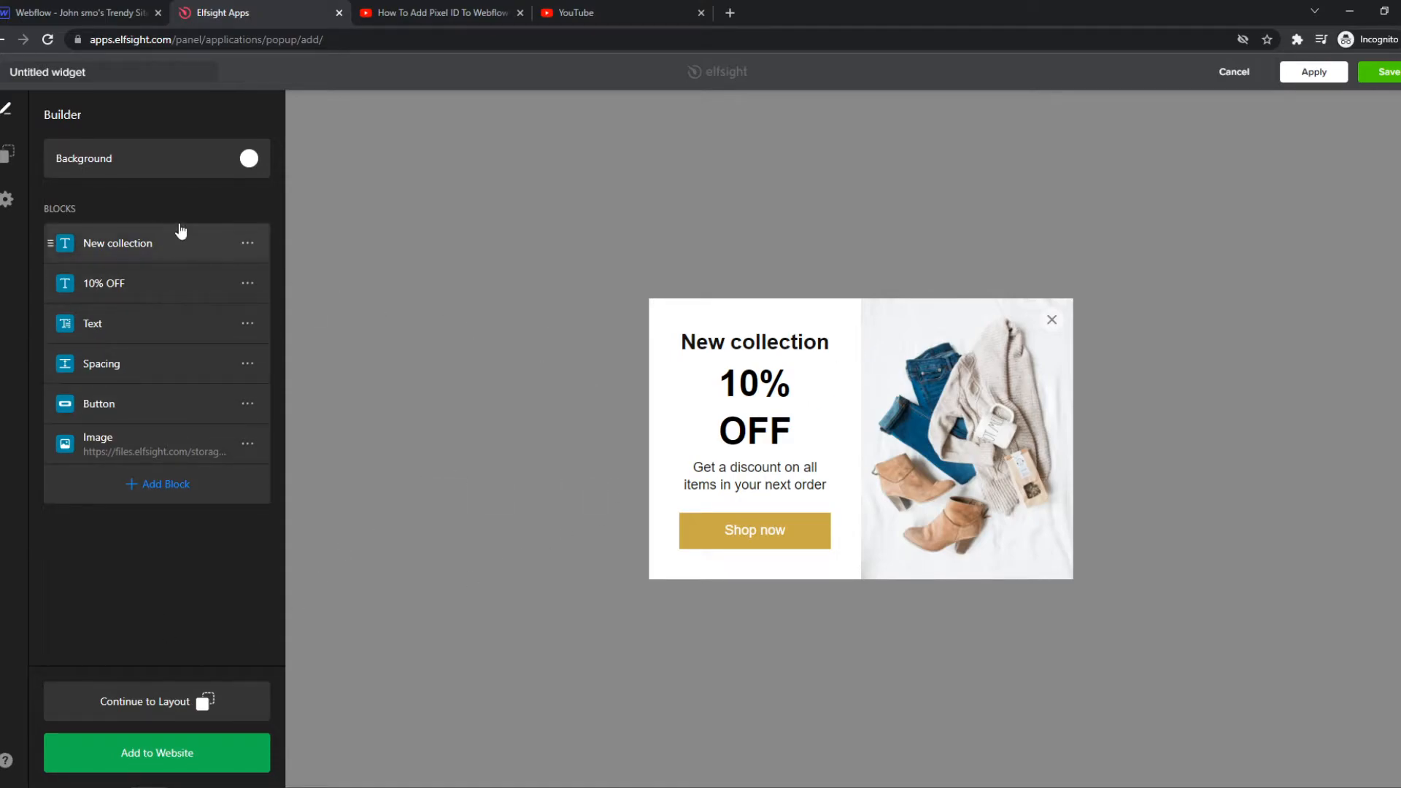
left_click(169, 334)
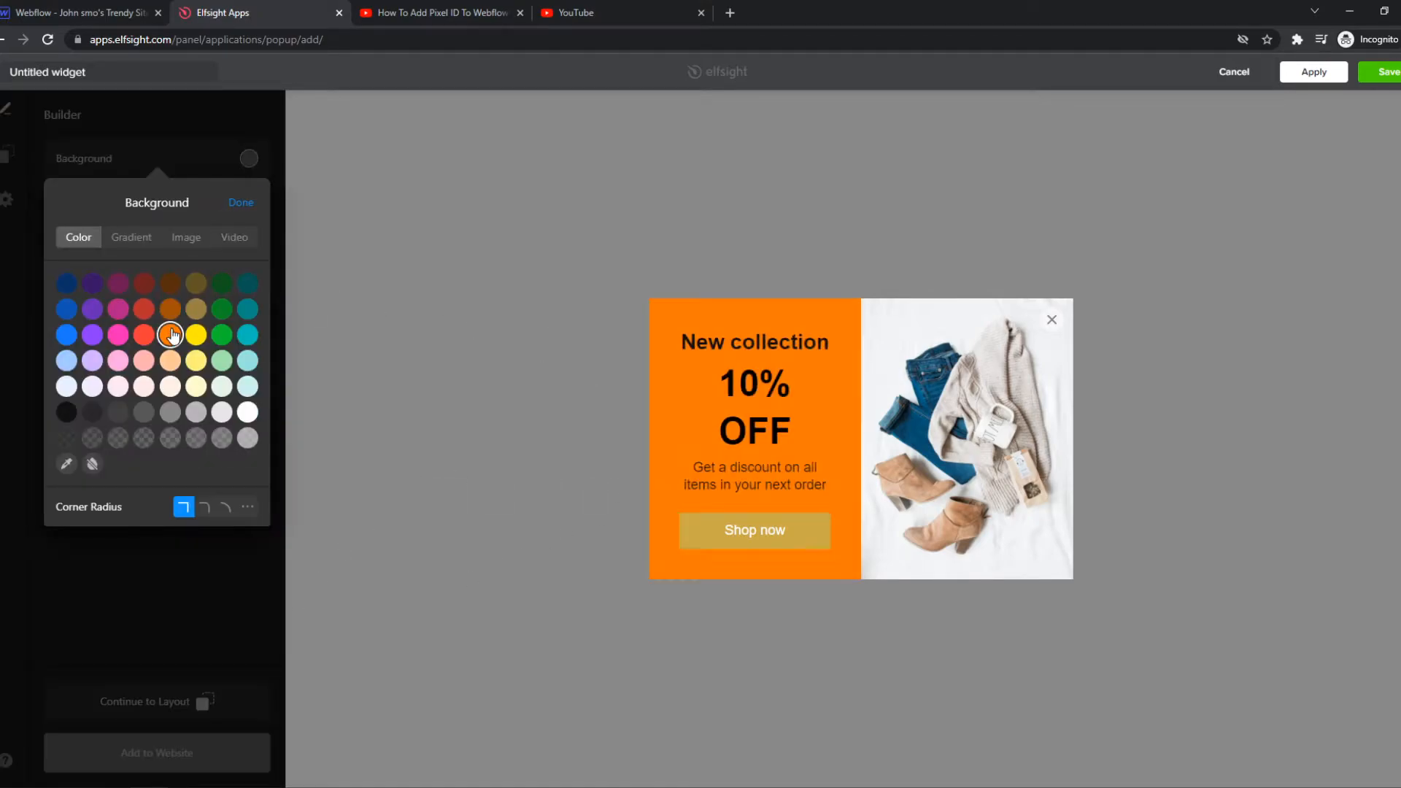
left_click(65, 412)
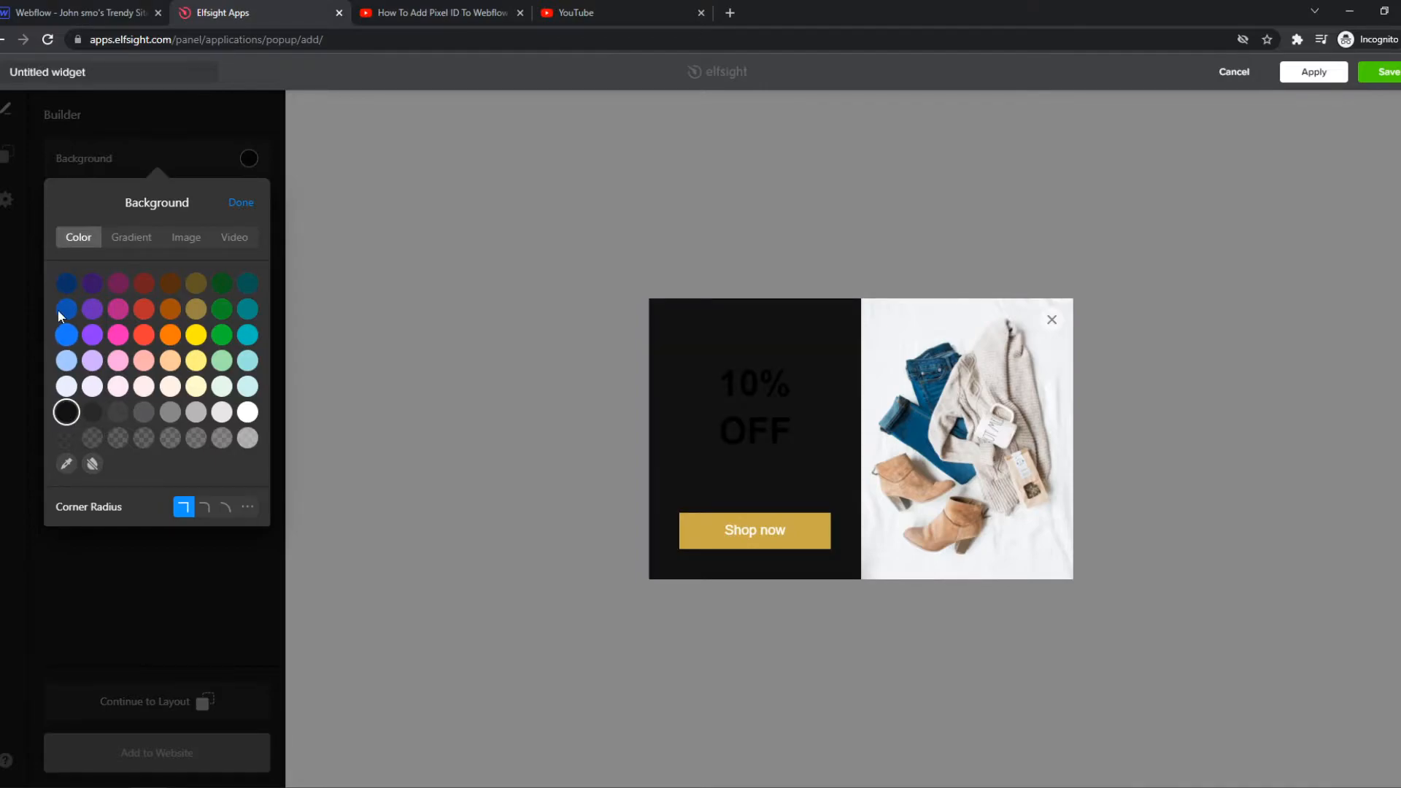
left_click(241, 201)
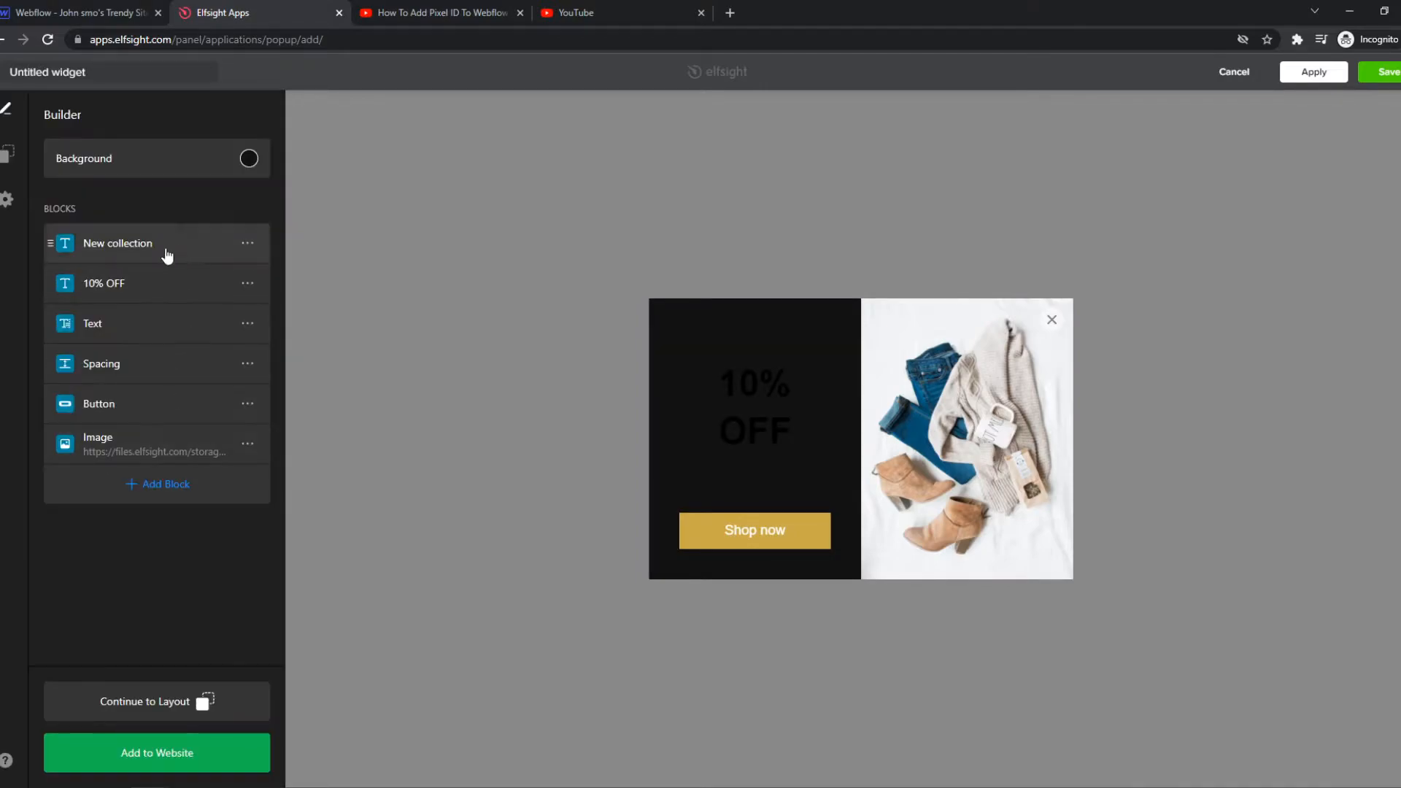
- Retitle the popup 'Happy new' in white and adjust the 10% OFF title block
left_click(117, 243)
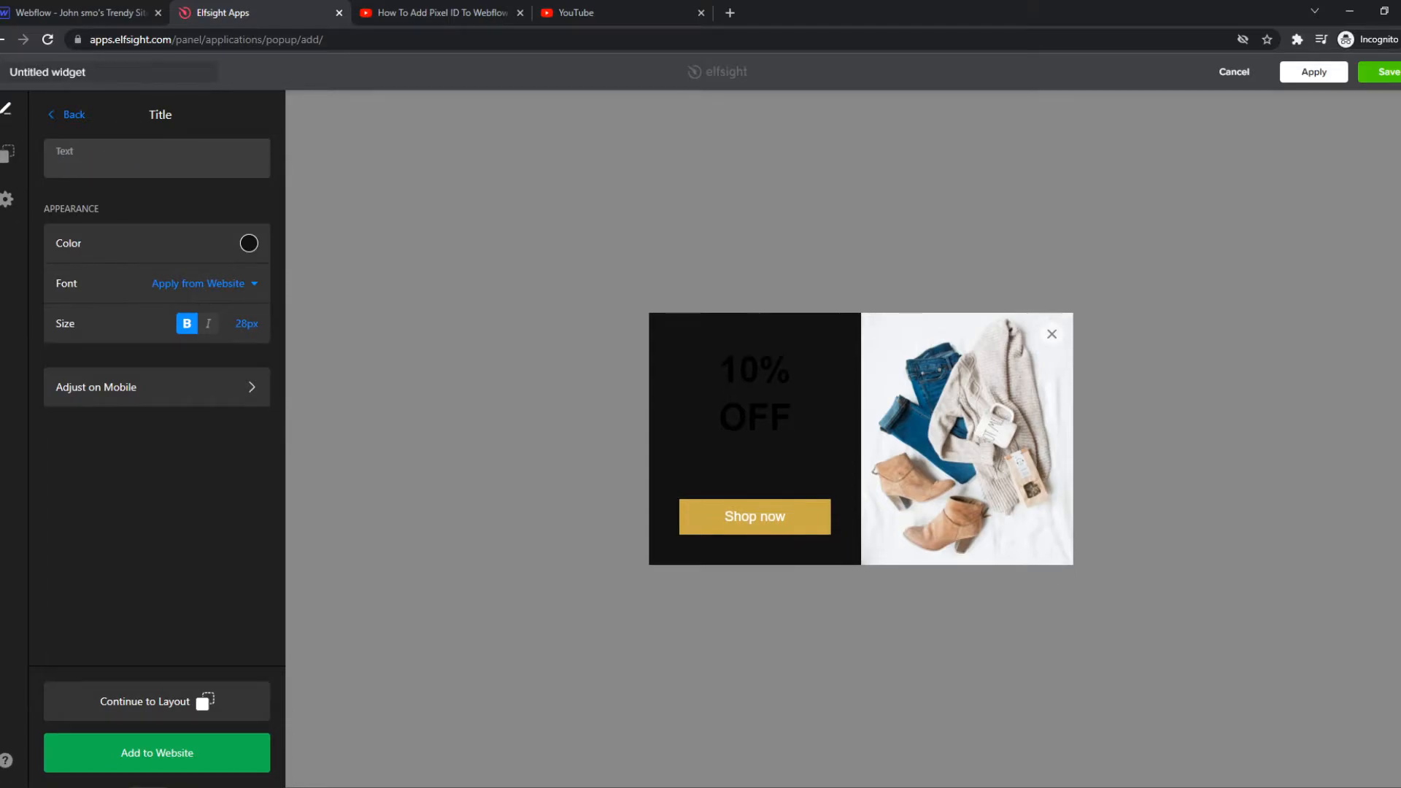
type("Happy new ye")
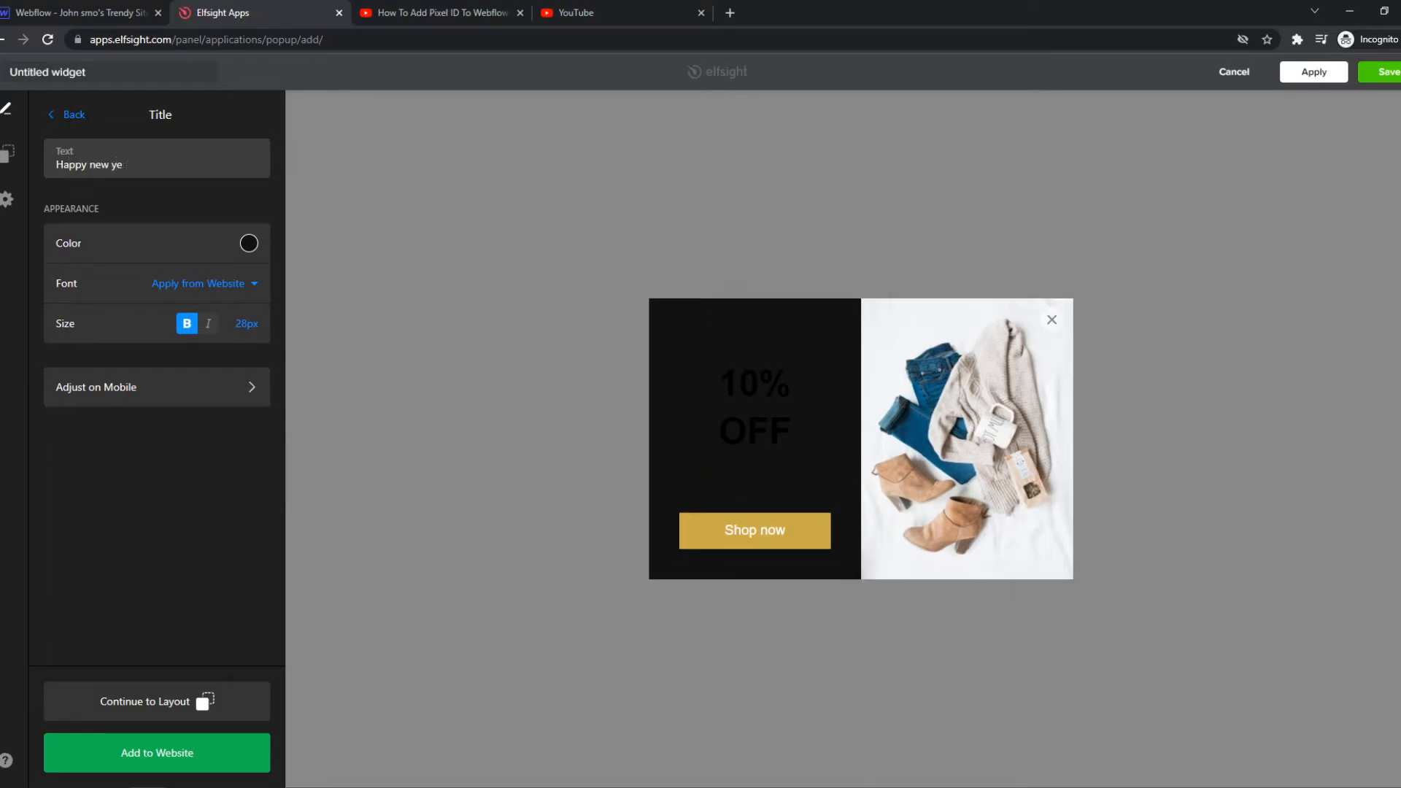
left_click(248, 244)
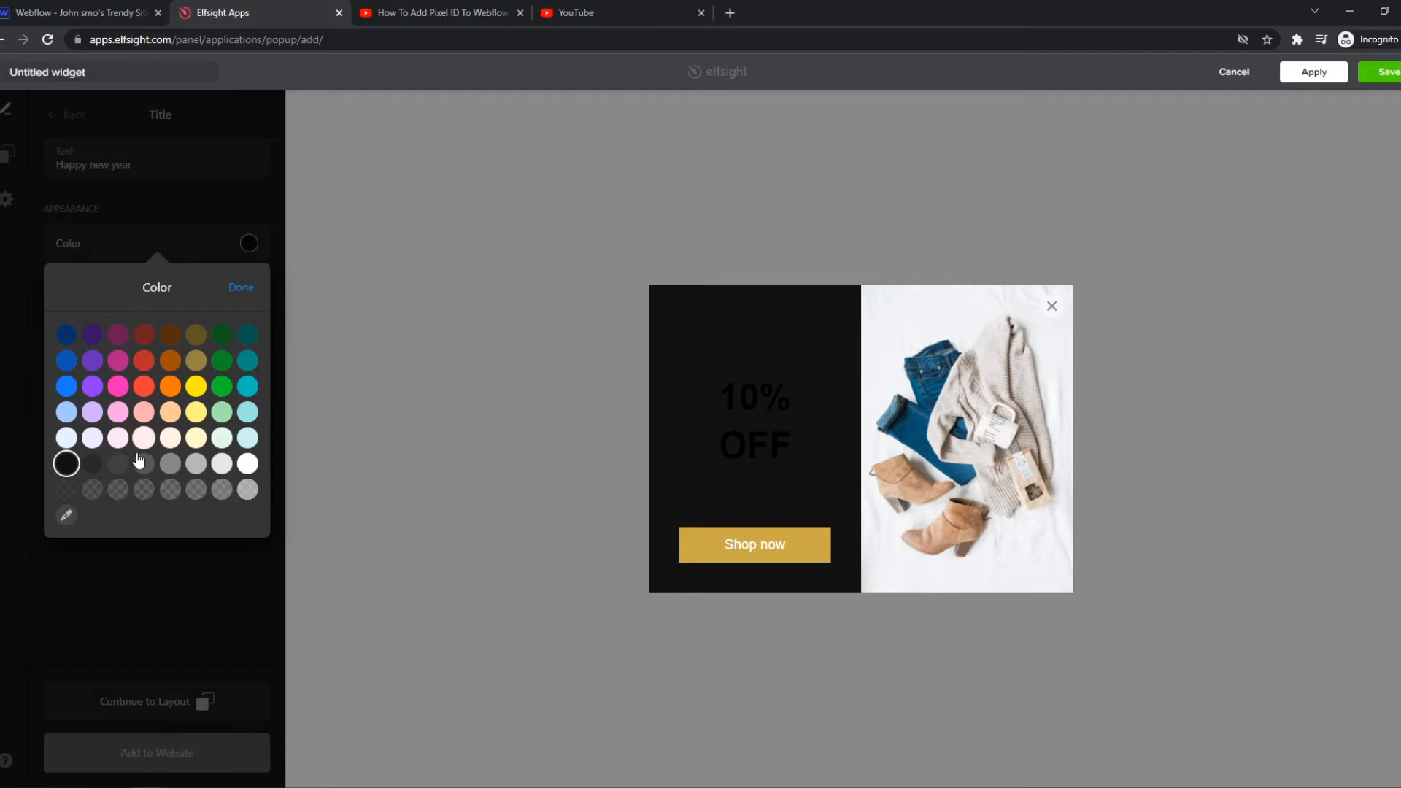
left_click(248, 463)
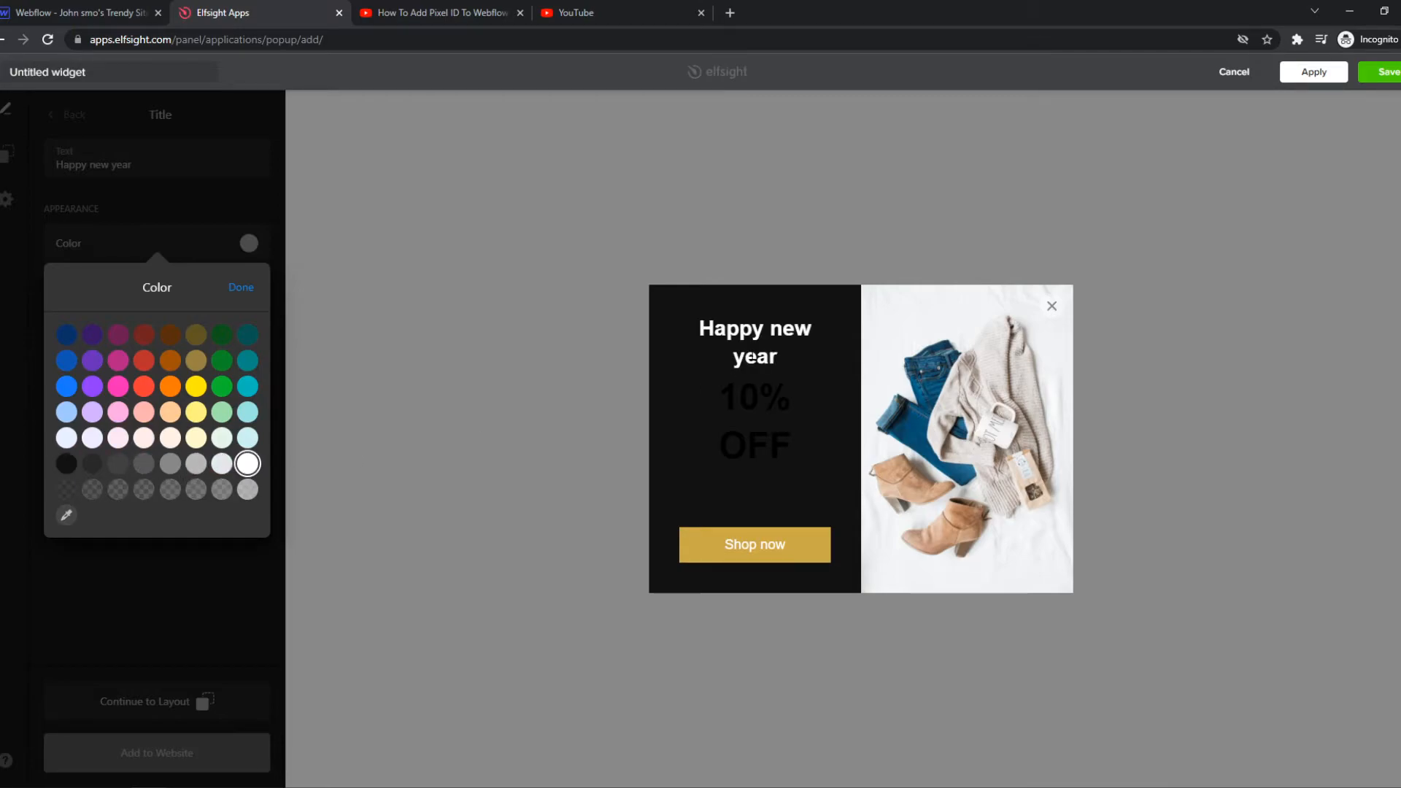
left_click(240, 287)
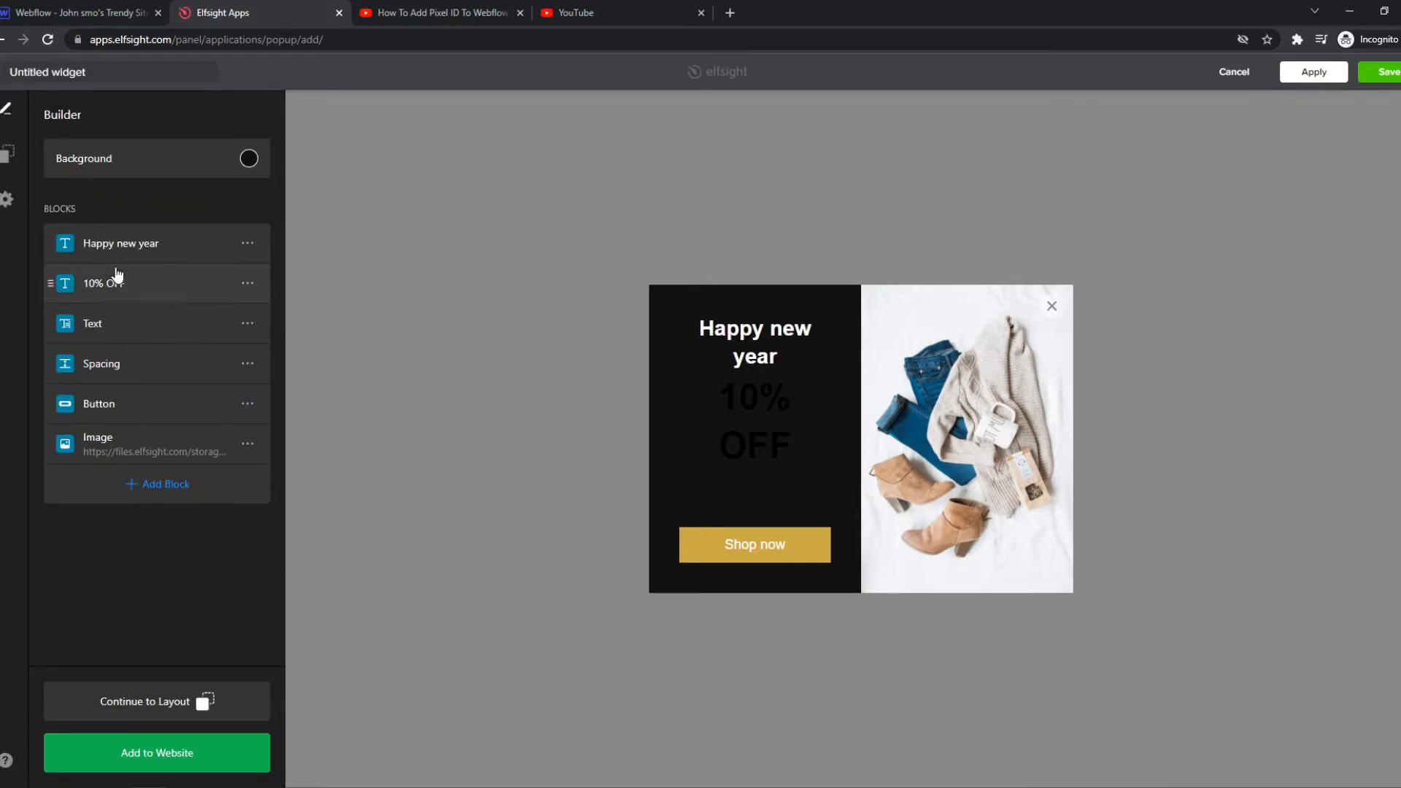
left_click(102, 284)
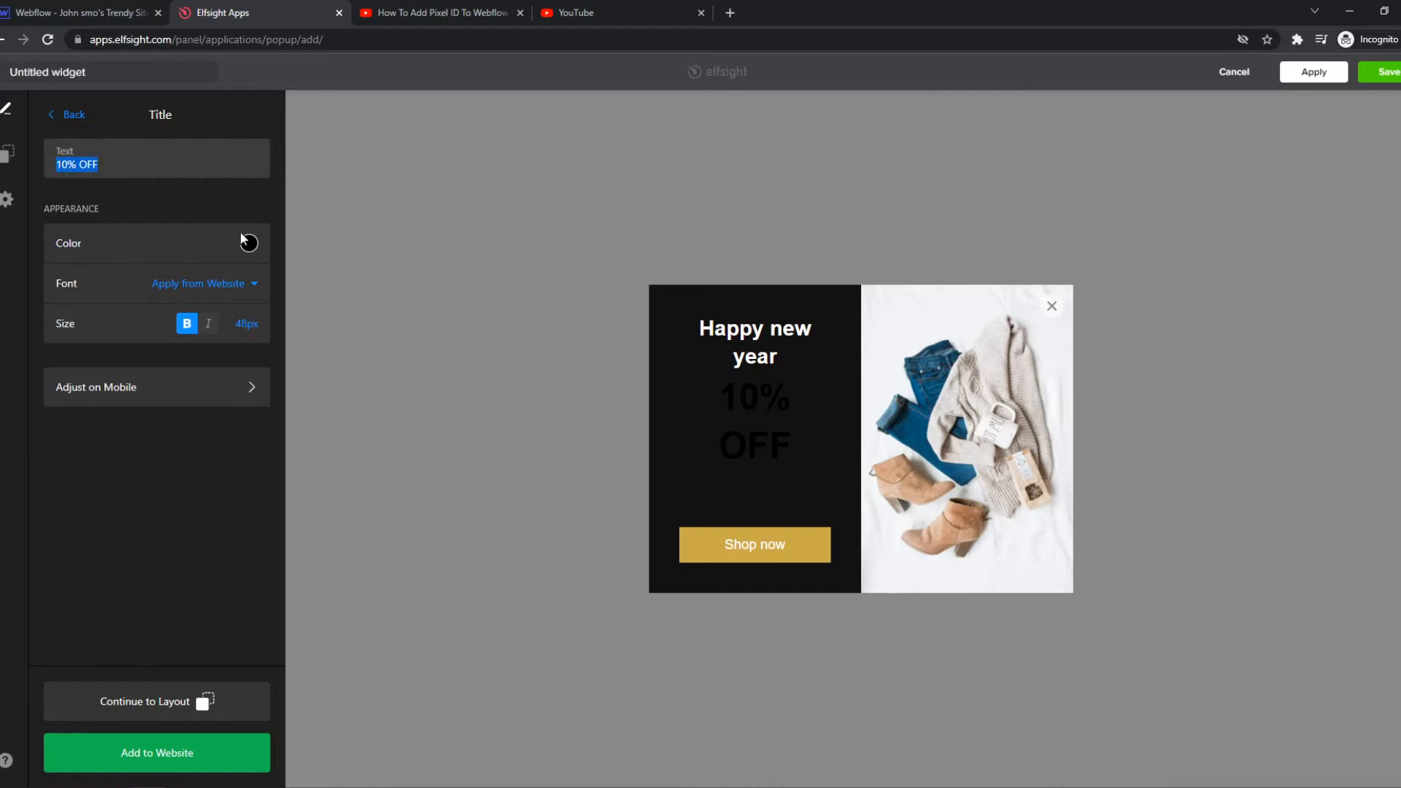
left_click(250, 244)
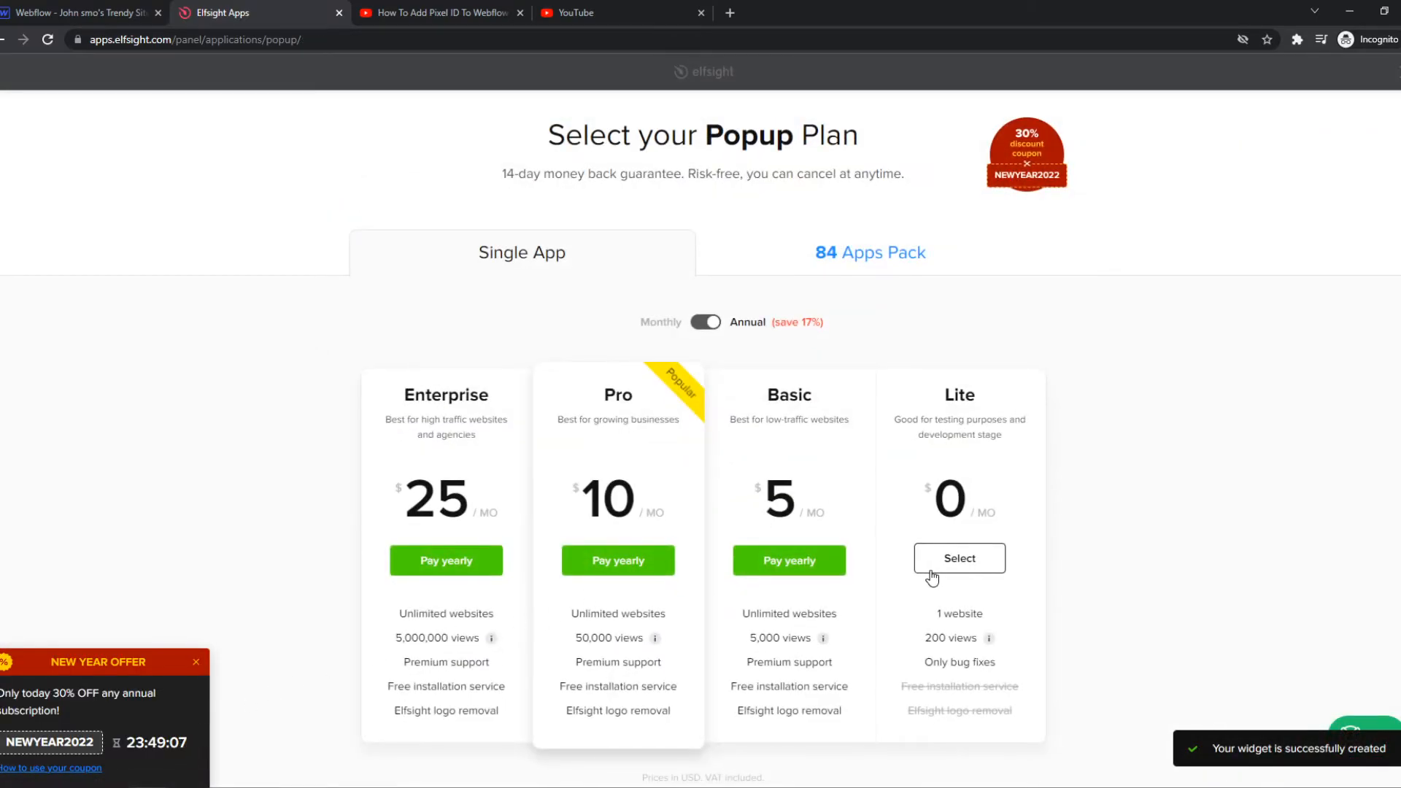
- Publish the widget on the free Lite plan and copy its embed code
left_click(958, 557)
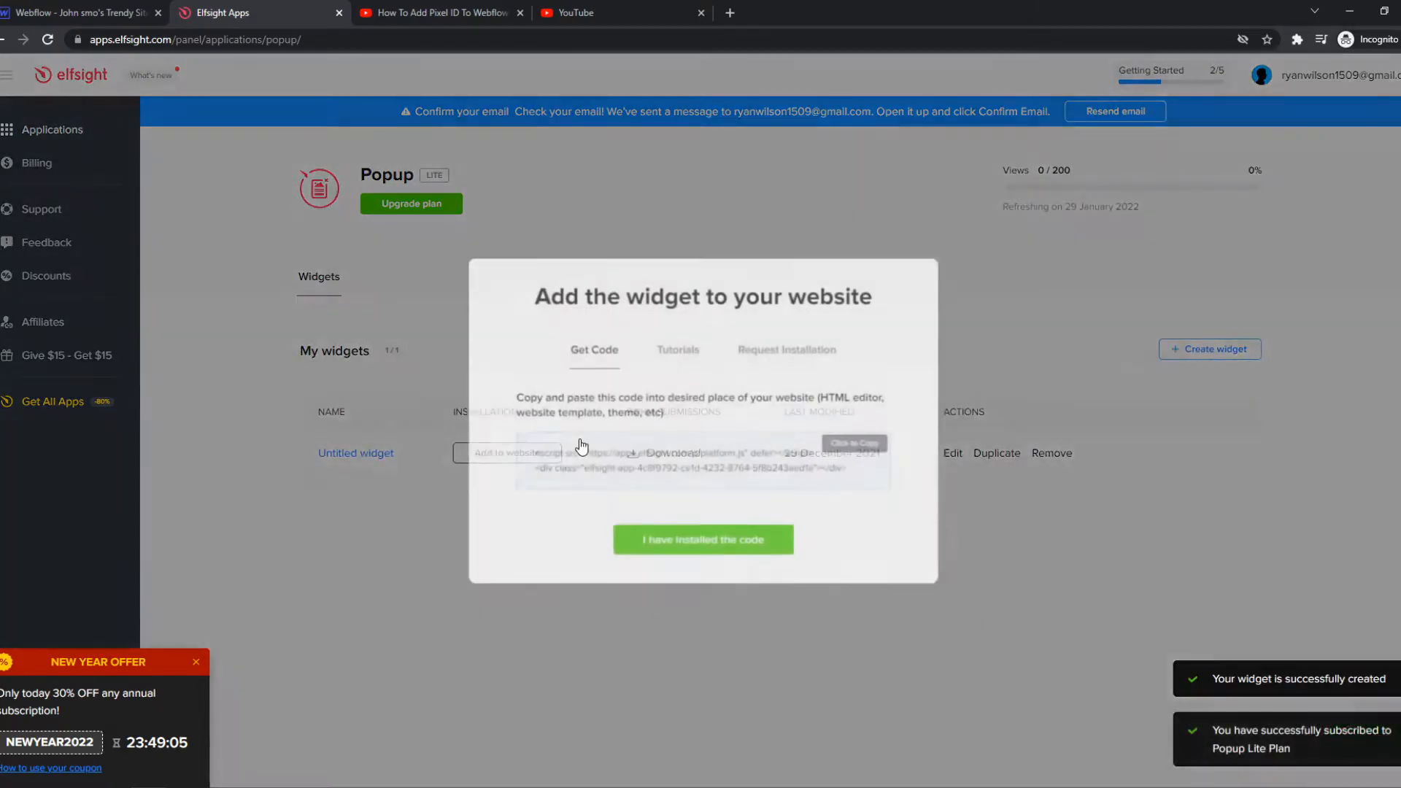
left_click(853, 444)
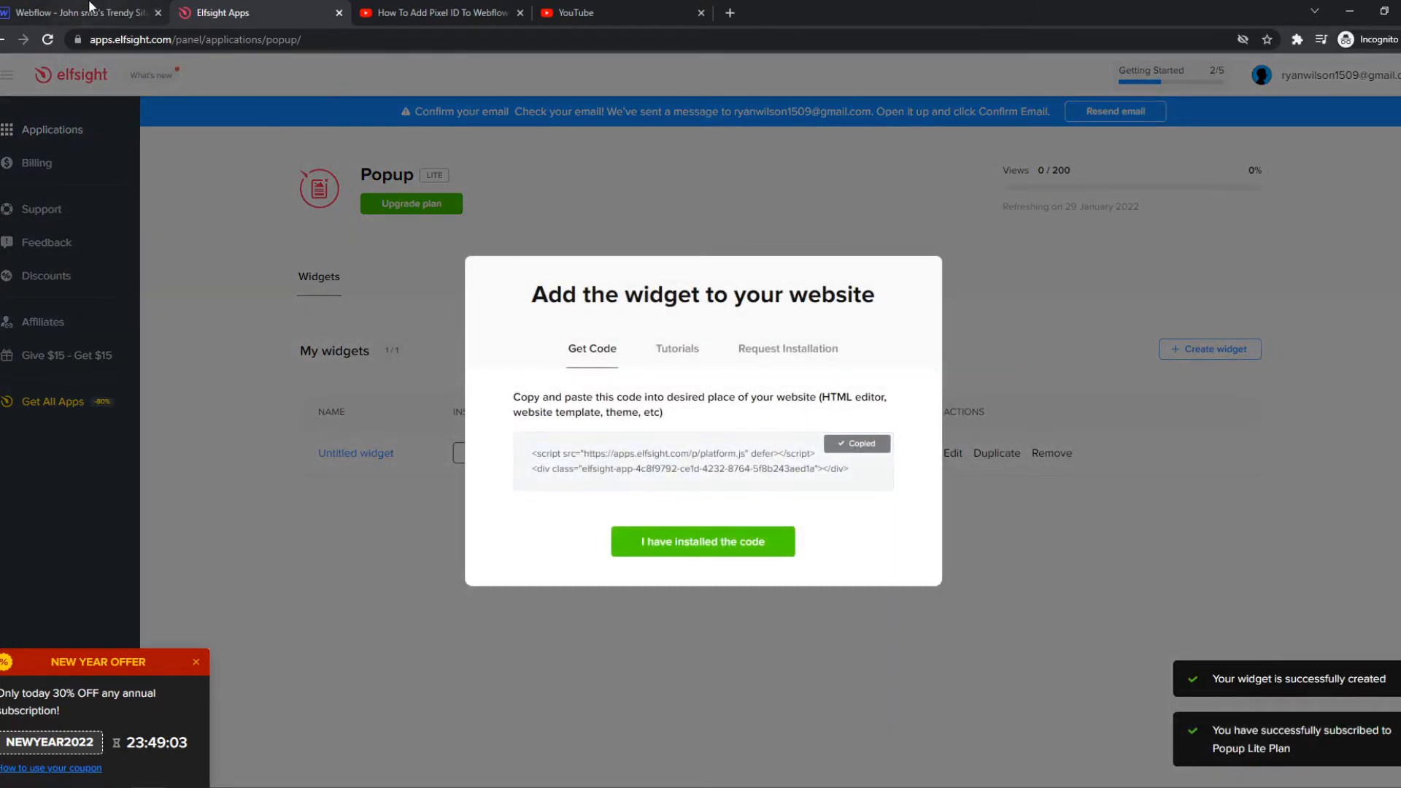
left_click(80, 13)
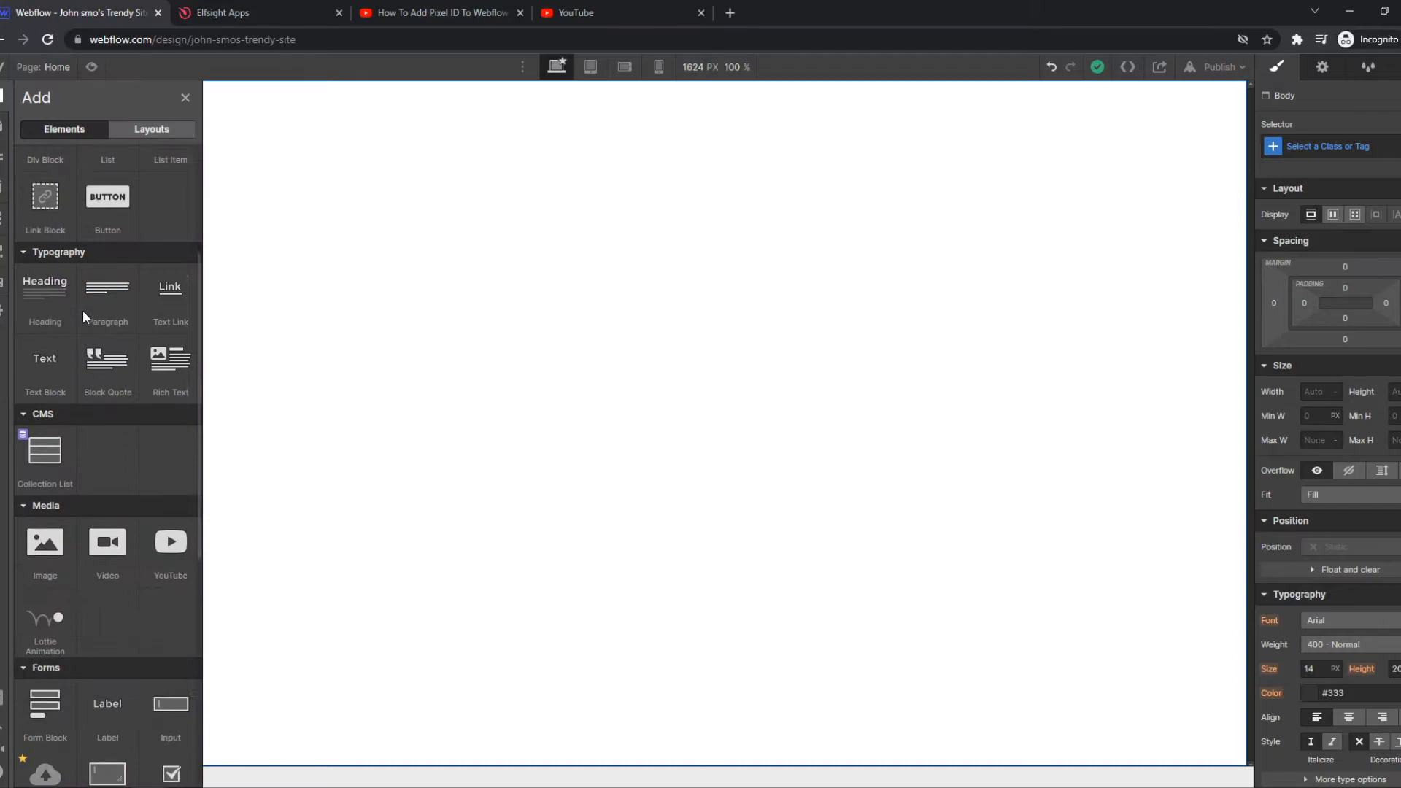
scroll("down", 3)
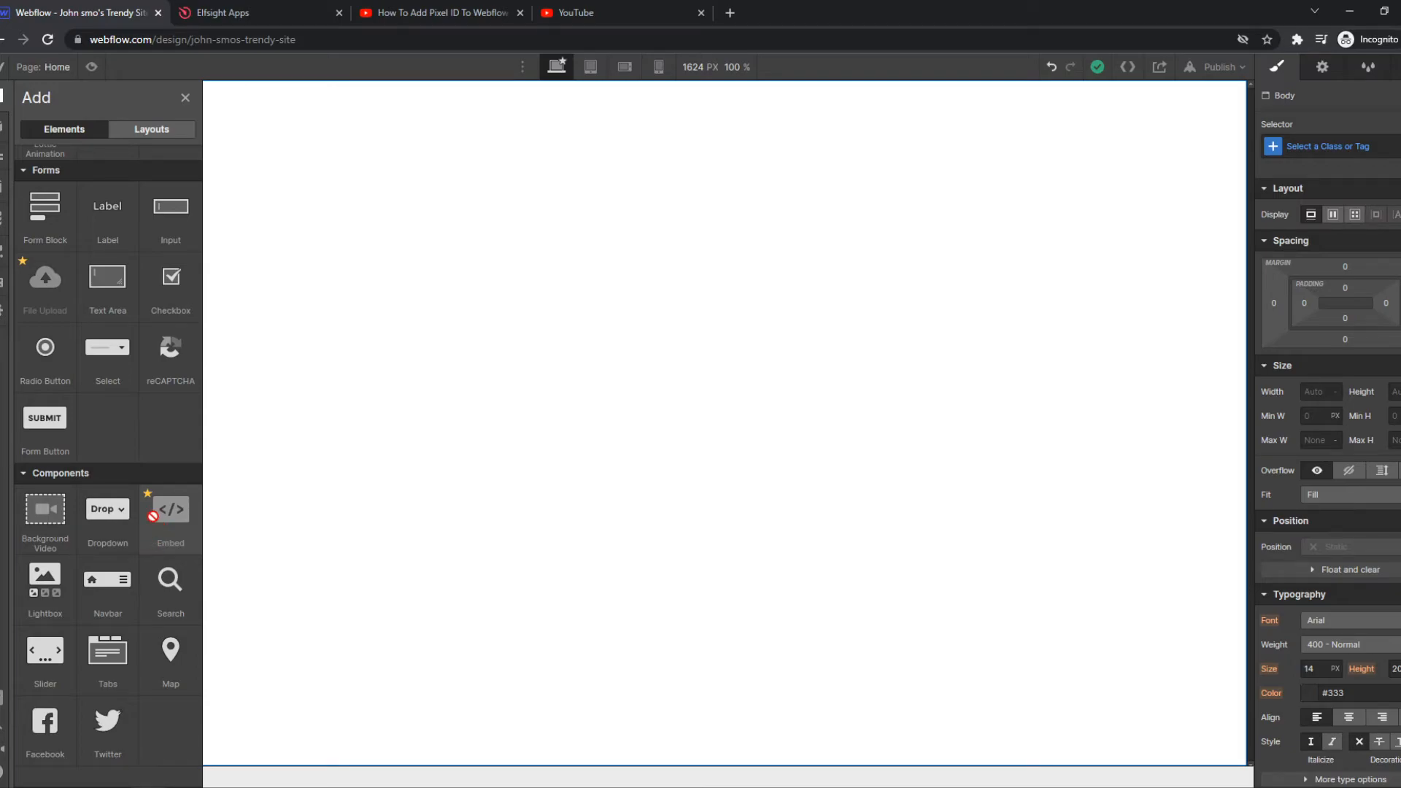
mouse_move(960, 469)
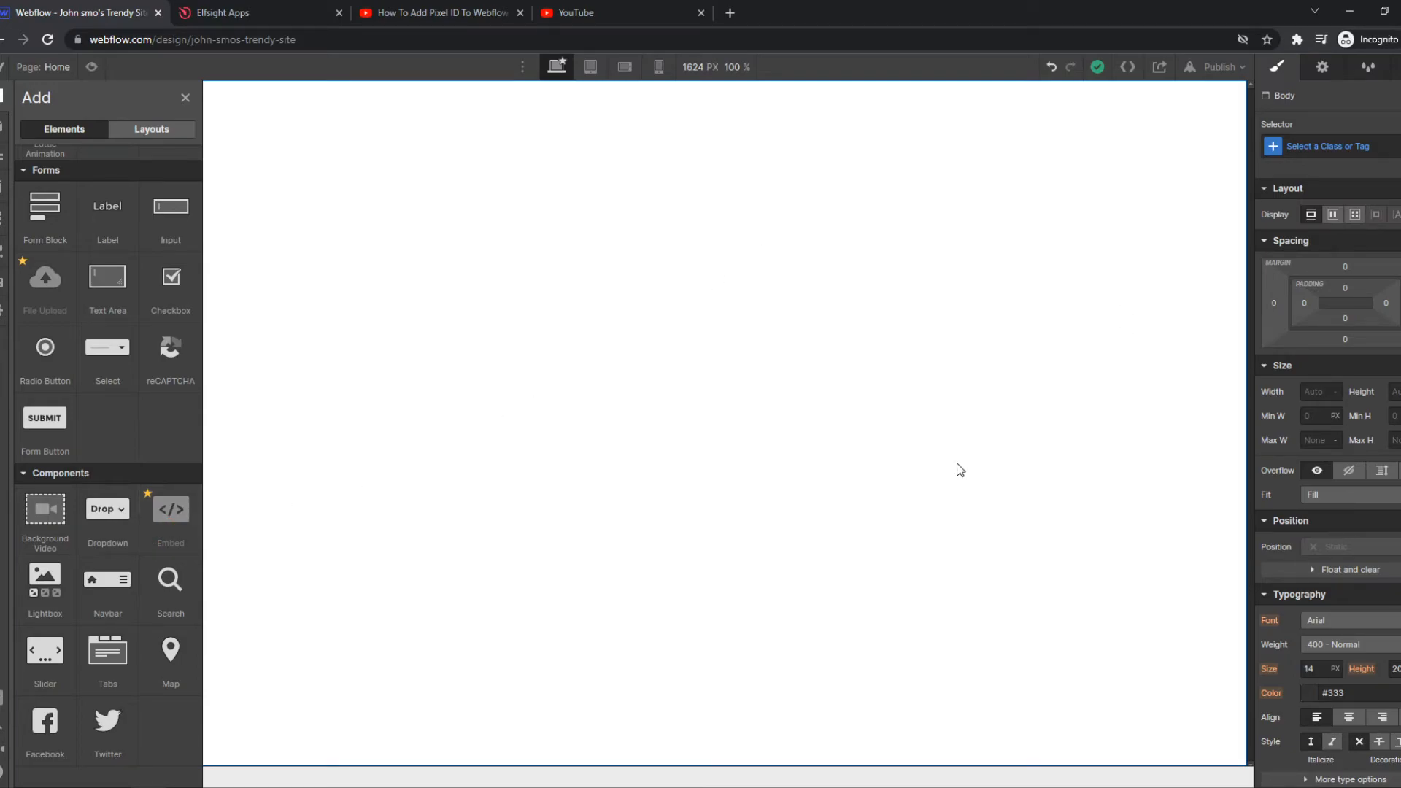
left_click(260, 14)
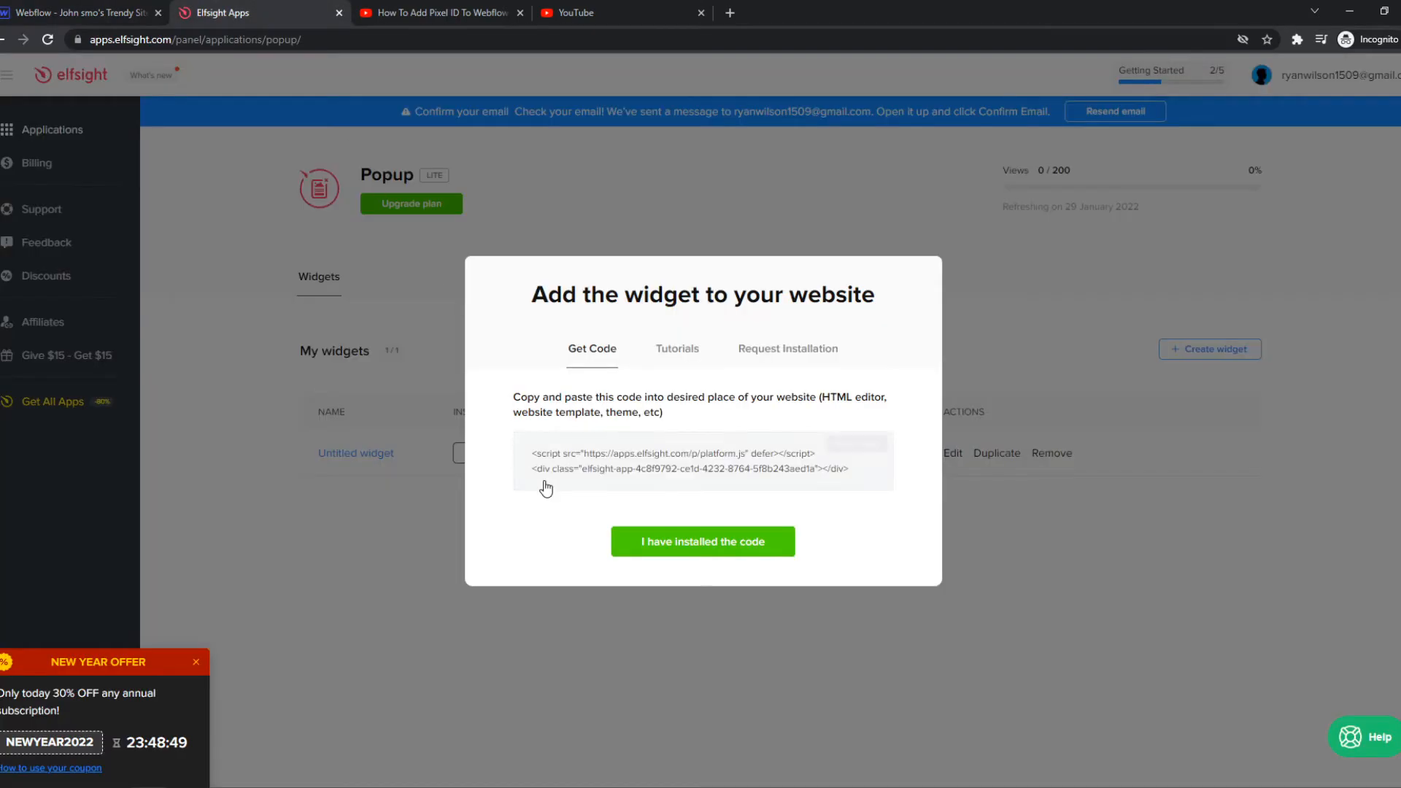
mouse_move(461, 288)
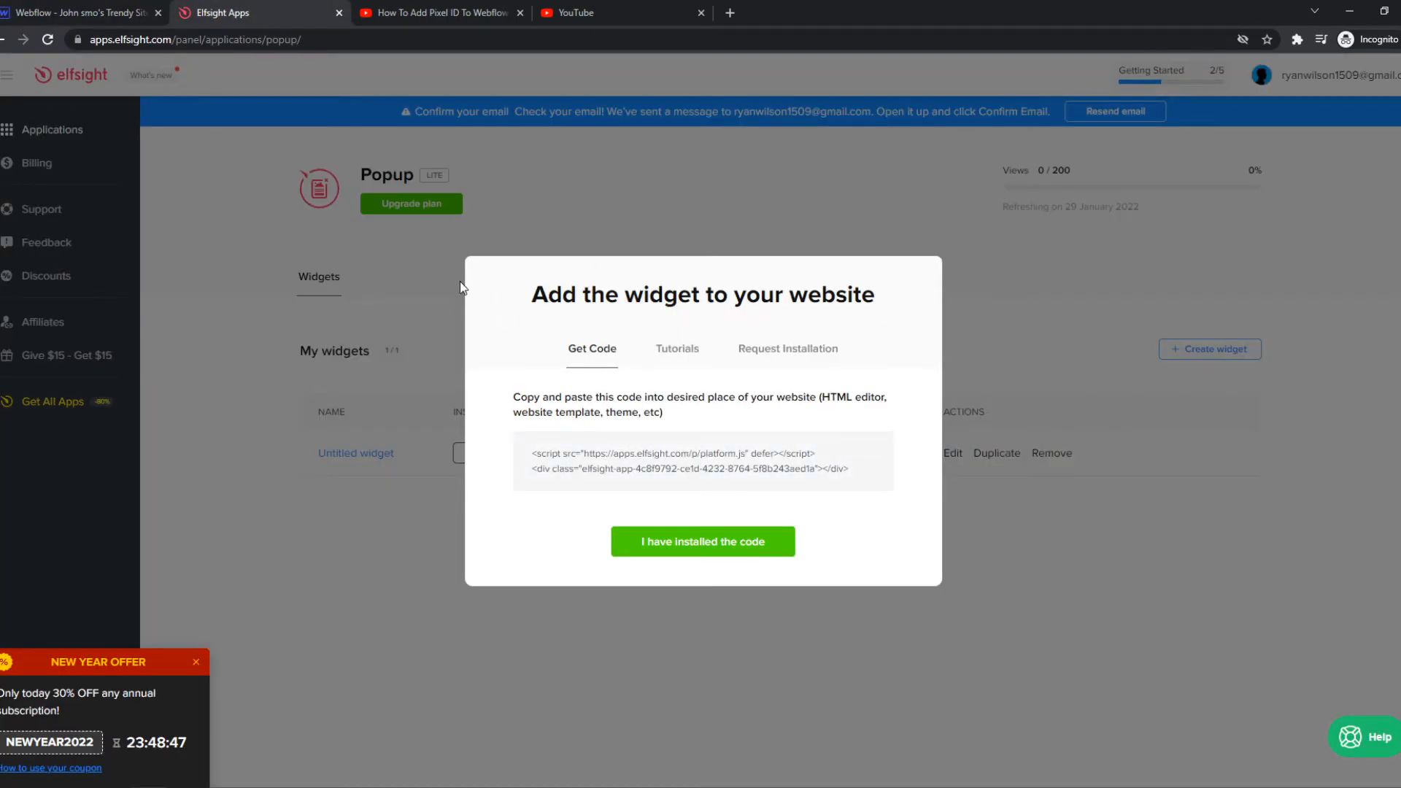
- Confirm 'I have installed the code' in Elfsight and return to the Webflow designer
left_click(80, 13)
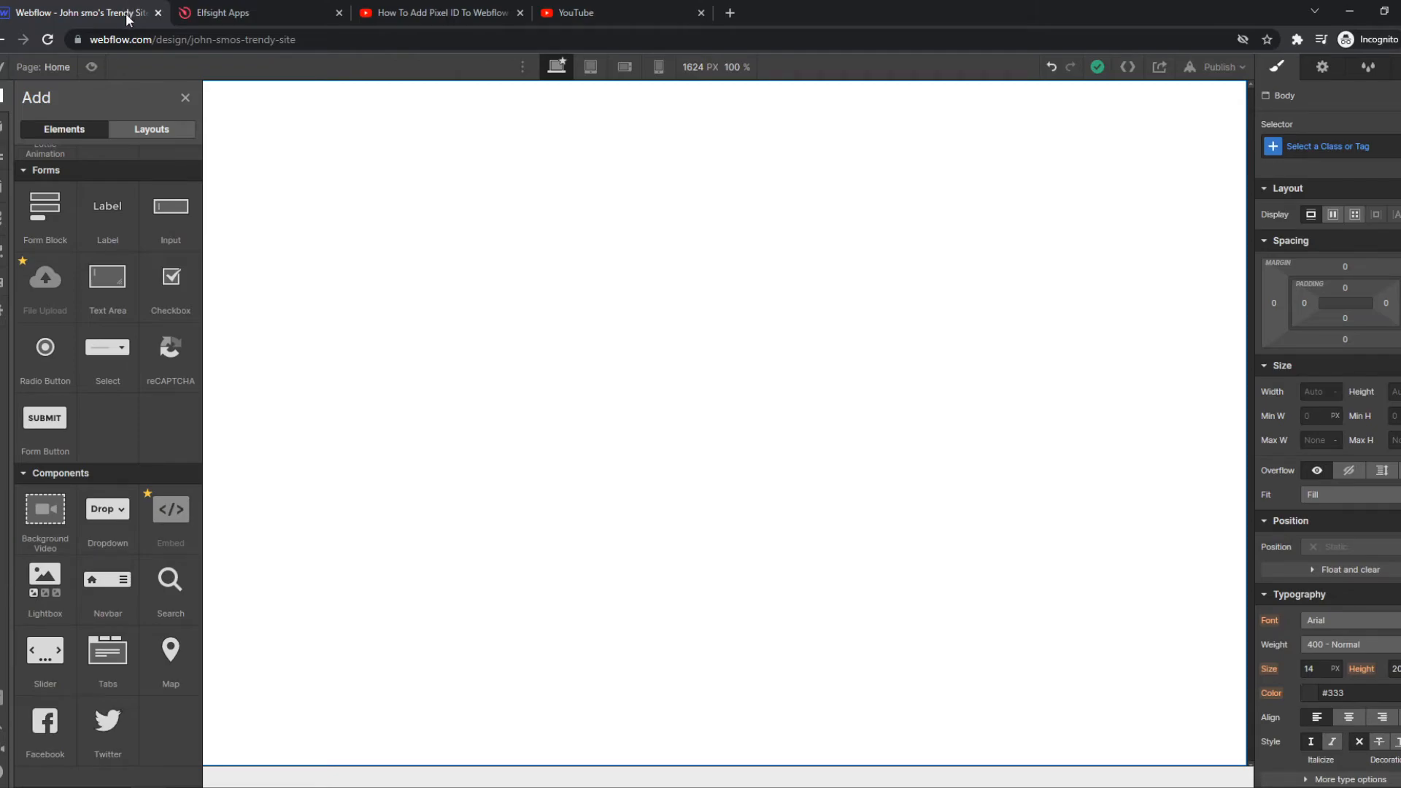
mouse_move(954, 316)
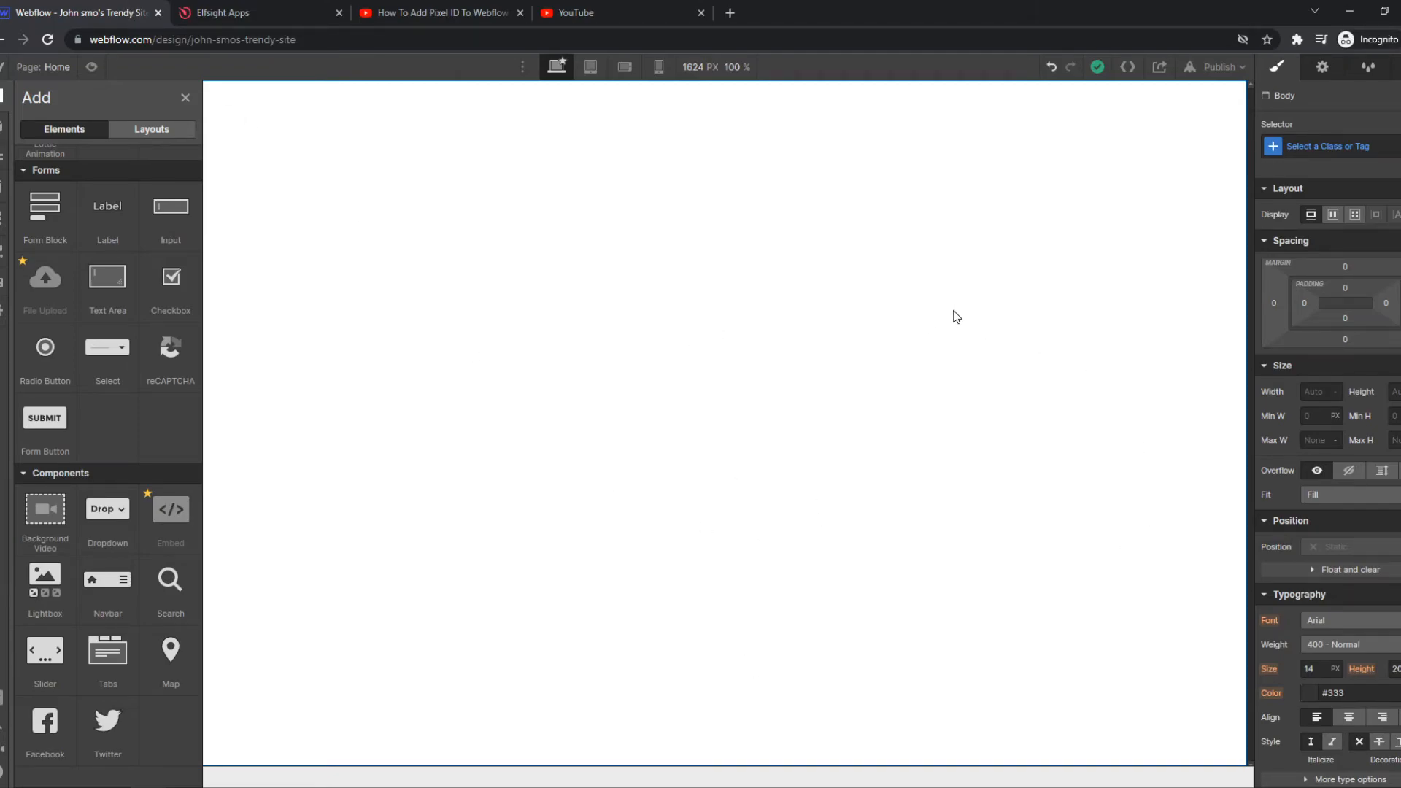
mouse_move(890, 270)
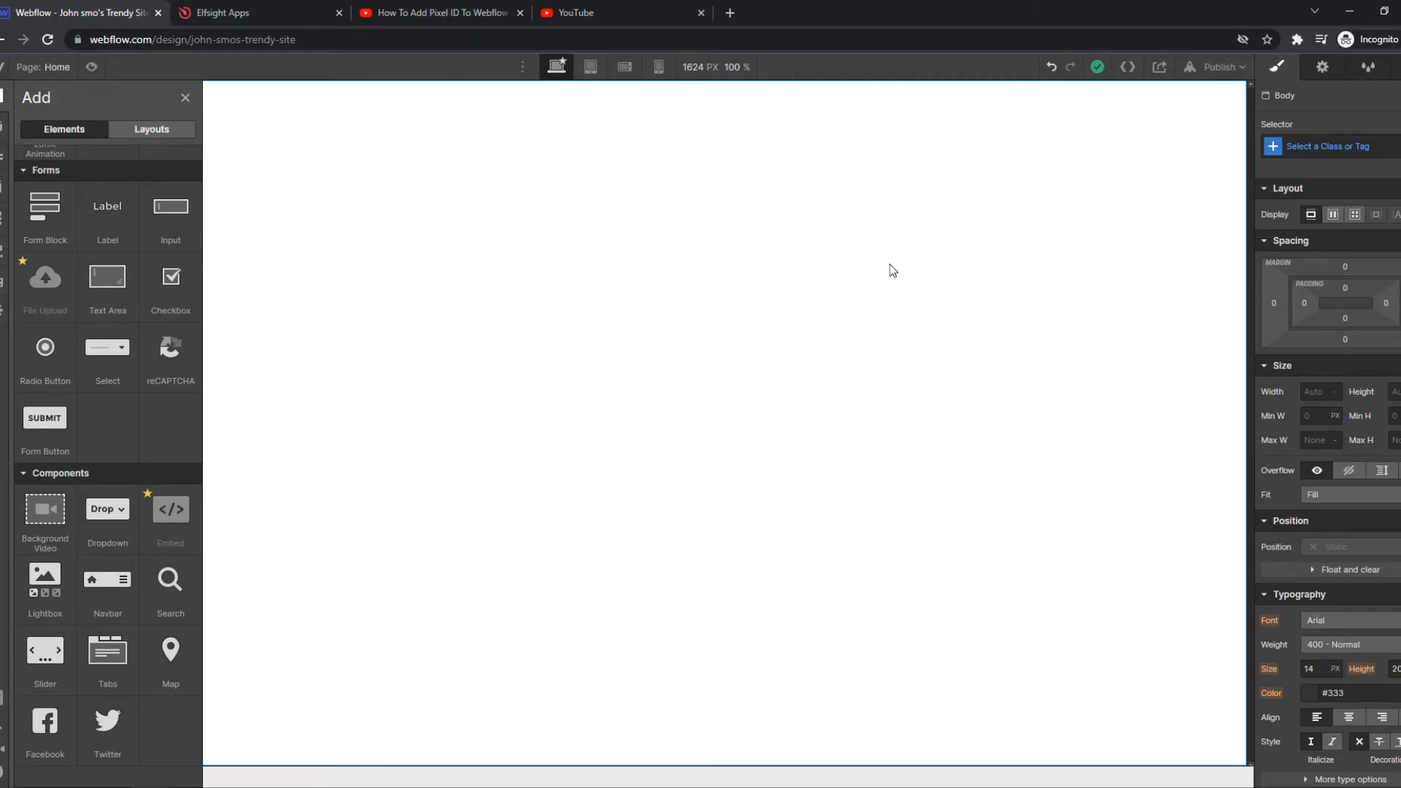
mouse_move(880, 292)
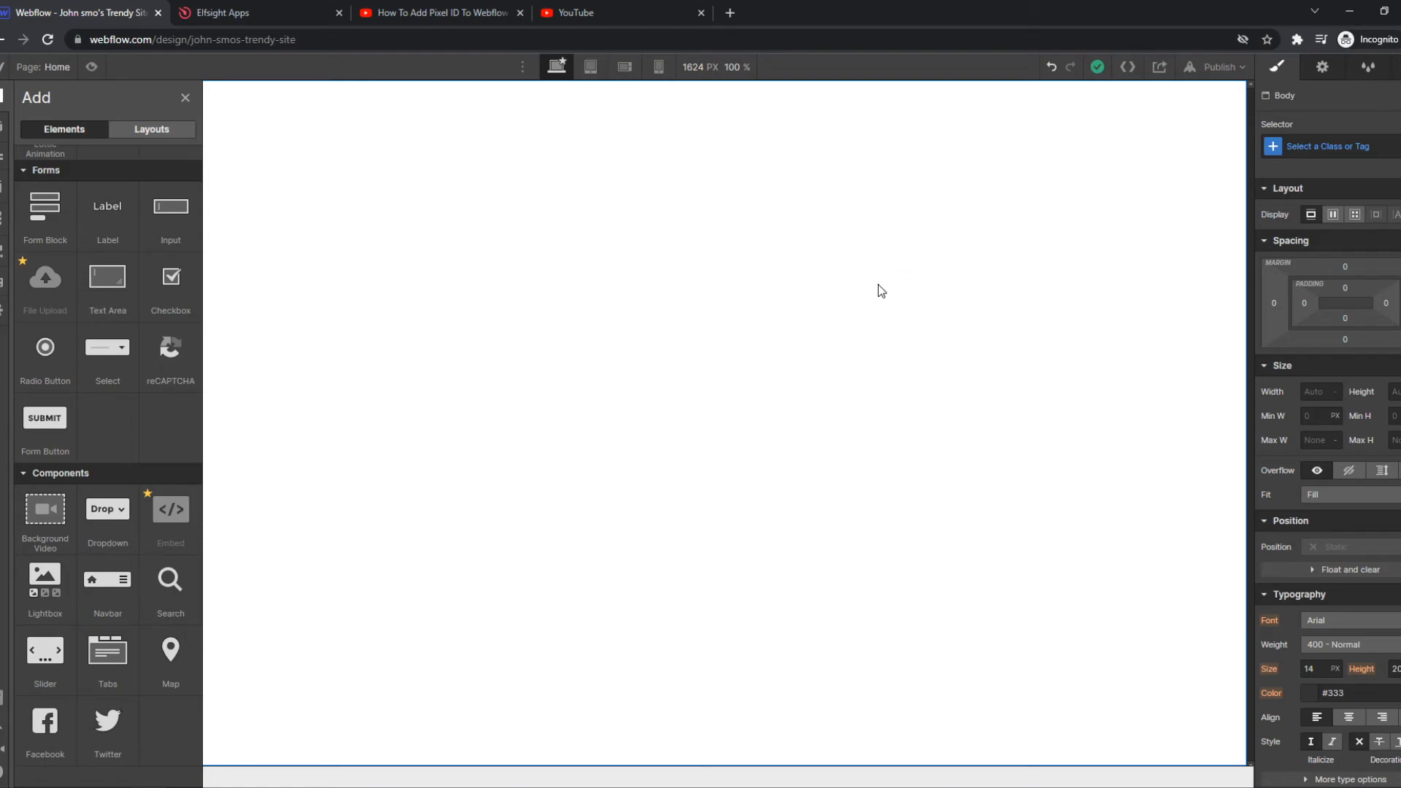
mouse_move(1197, 310)
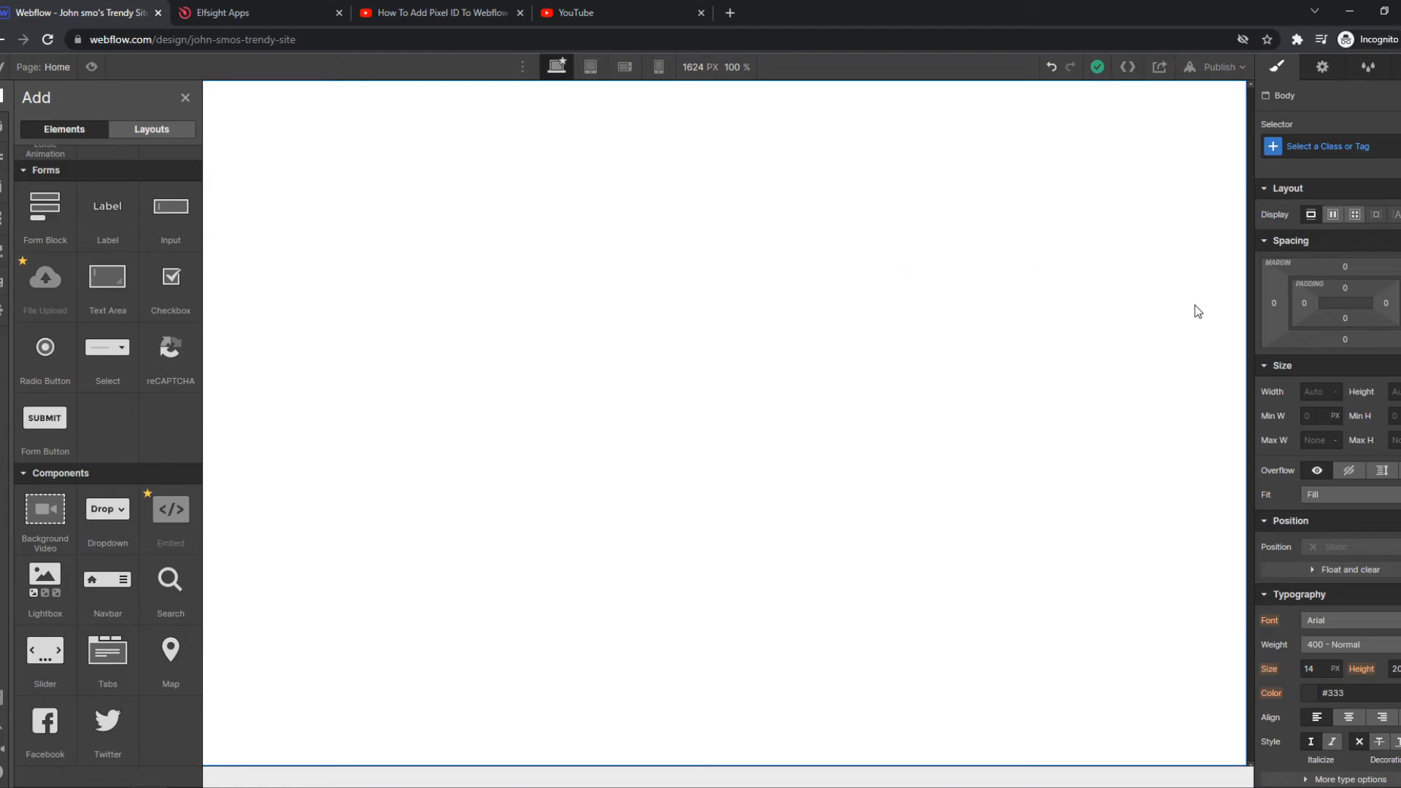
left_click(260, 13)
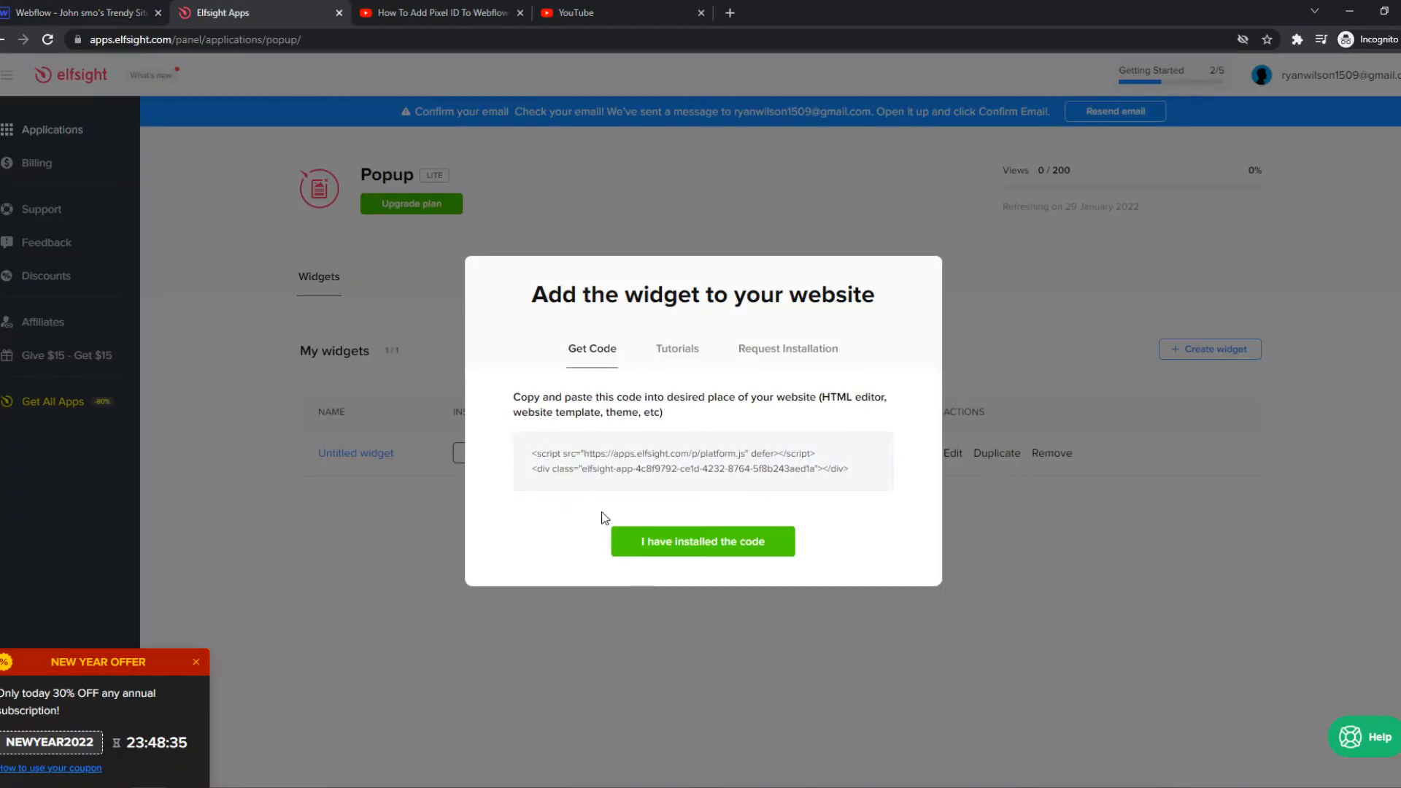
left_click(702, 539)
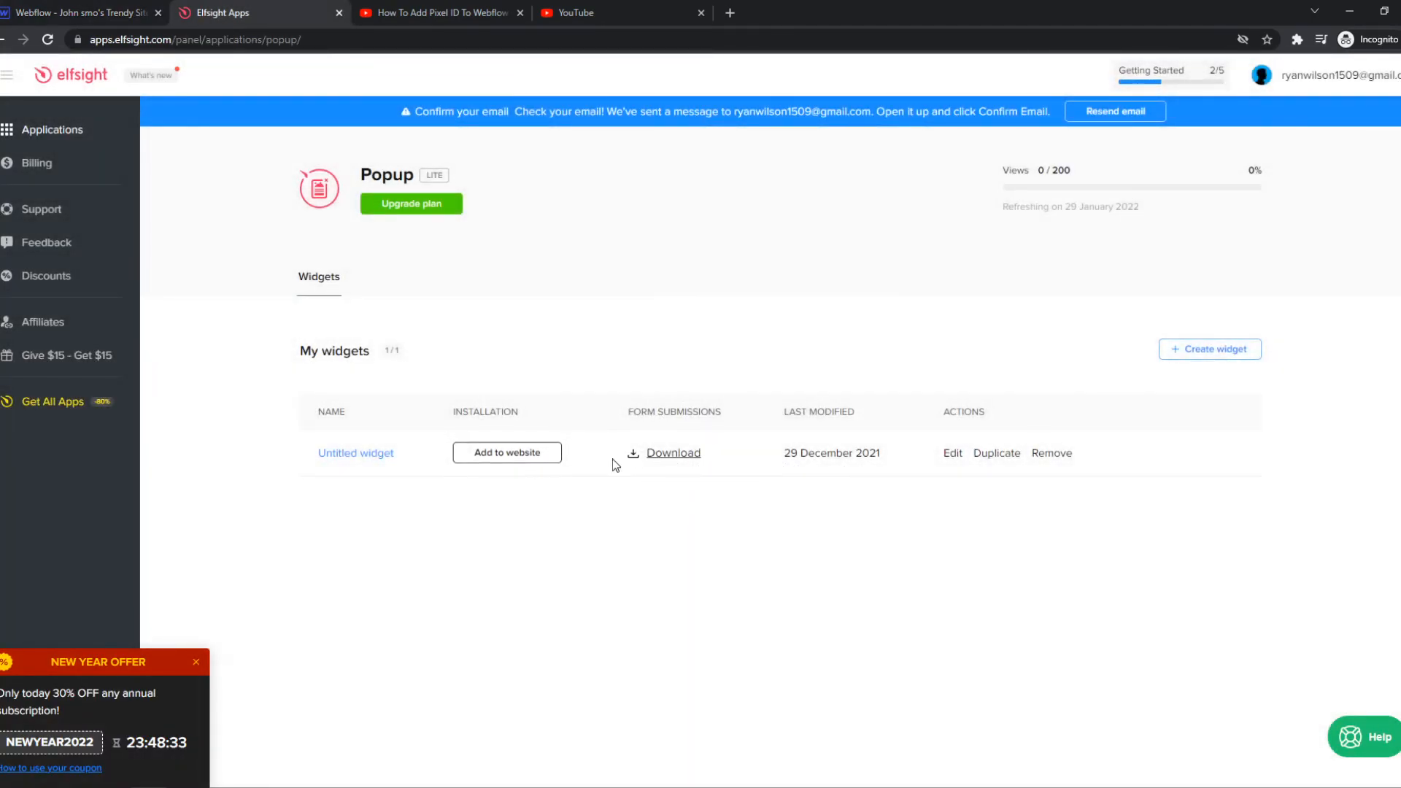
left_click(80, 13)
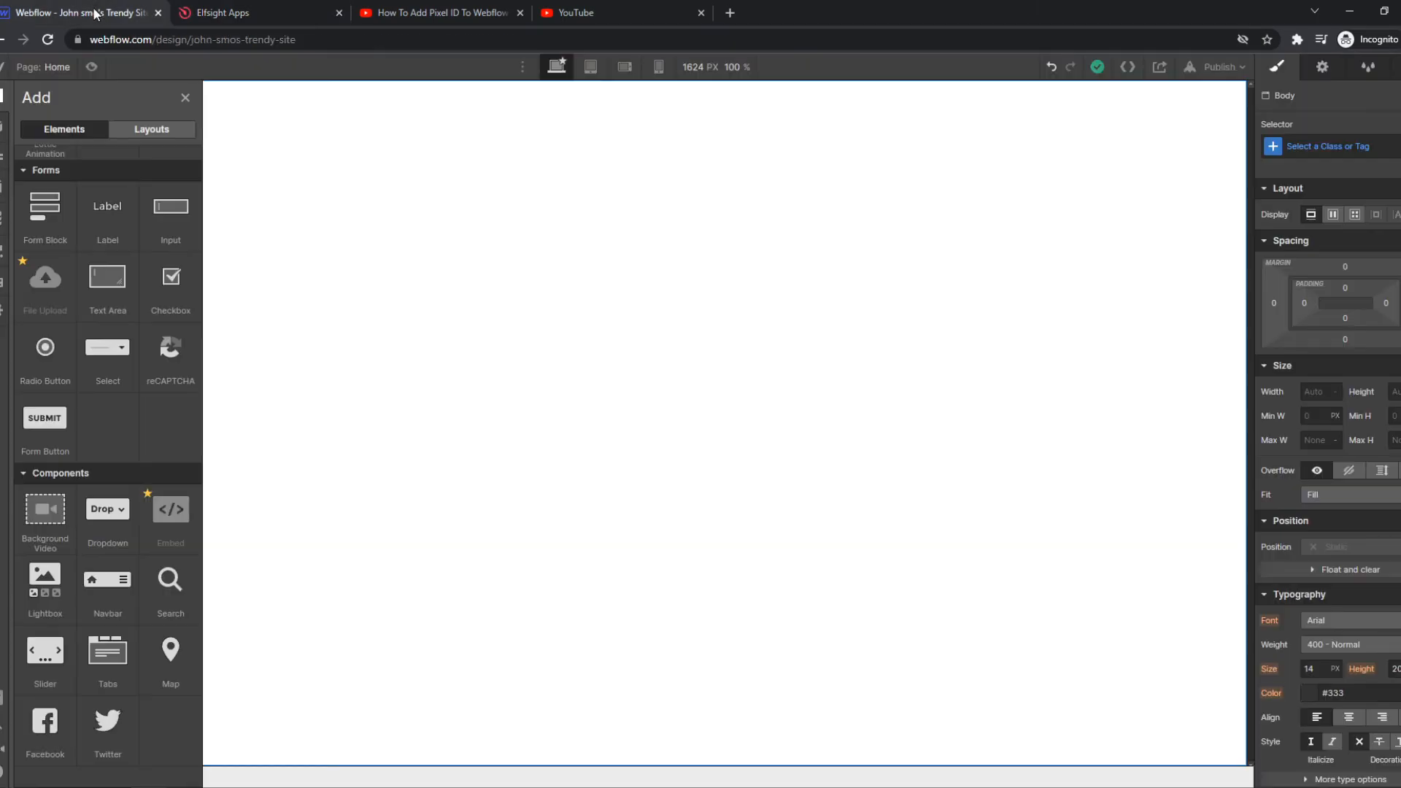